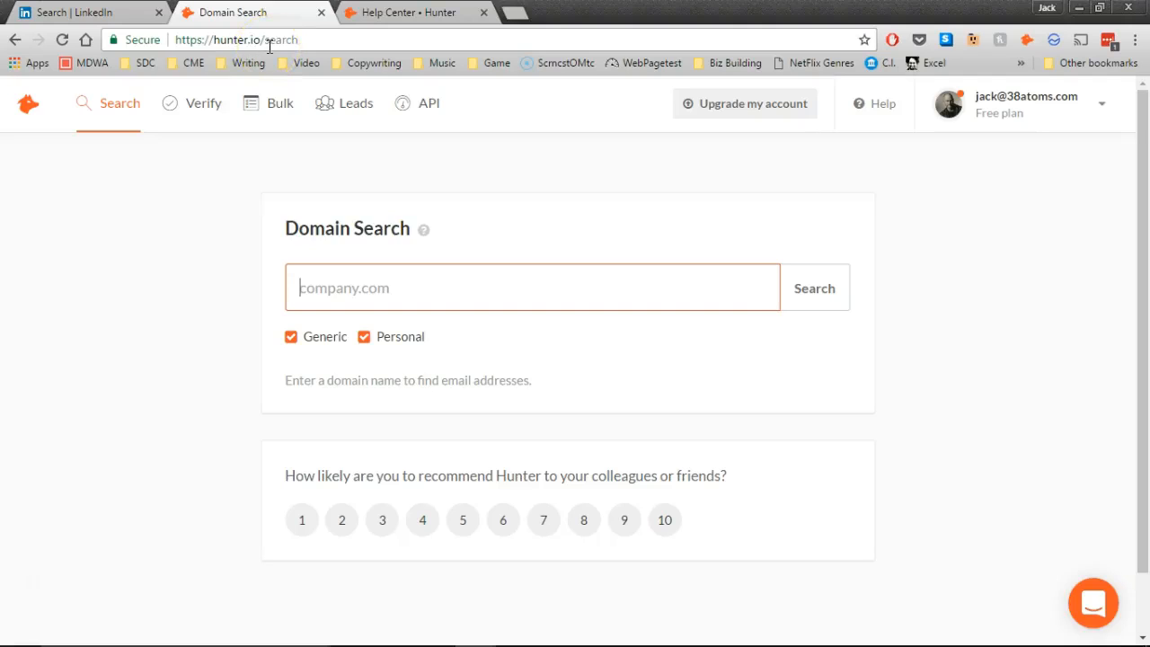
{"action": "mouse_move", "coordinate": [227, 185]}
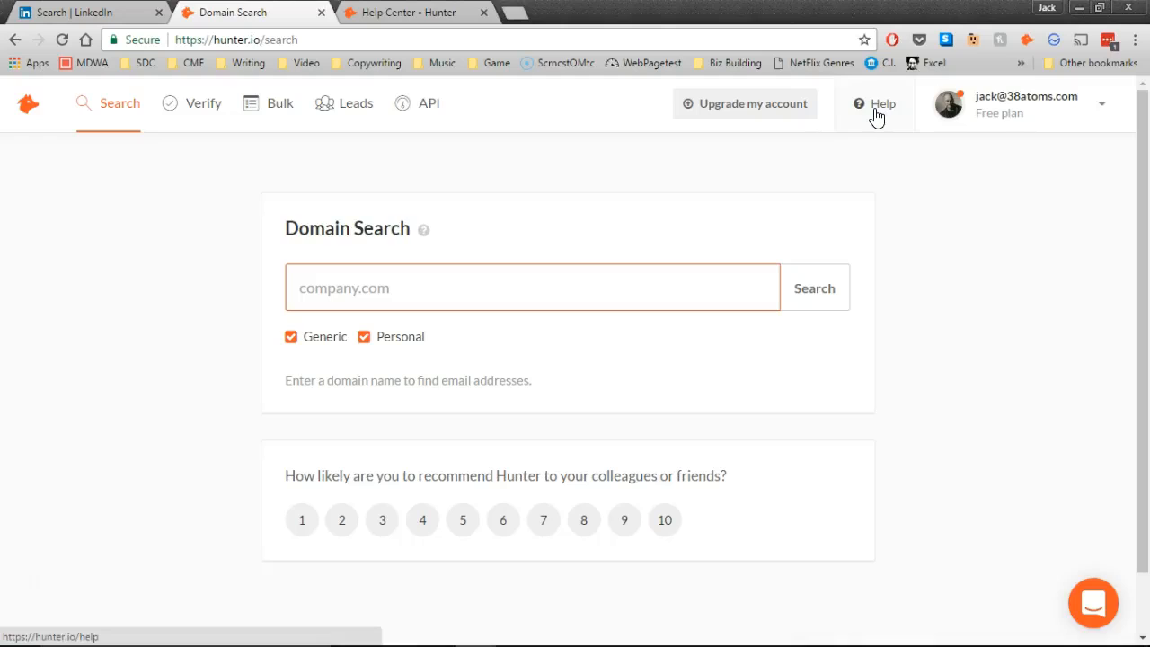
- Search the Hunter Help Center for 'linkedin', then return to the Domain Search page
{"action": "left_click", "coordinate": [882, 103]}
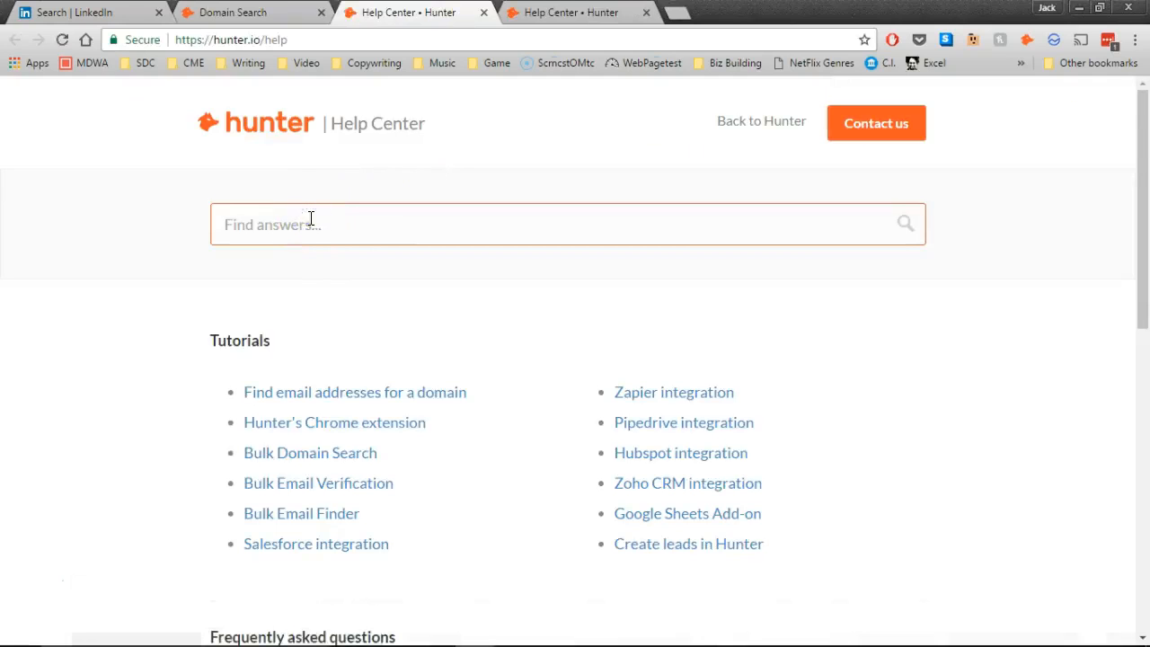
{"action": "type", "text": "linkedin"}
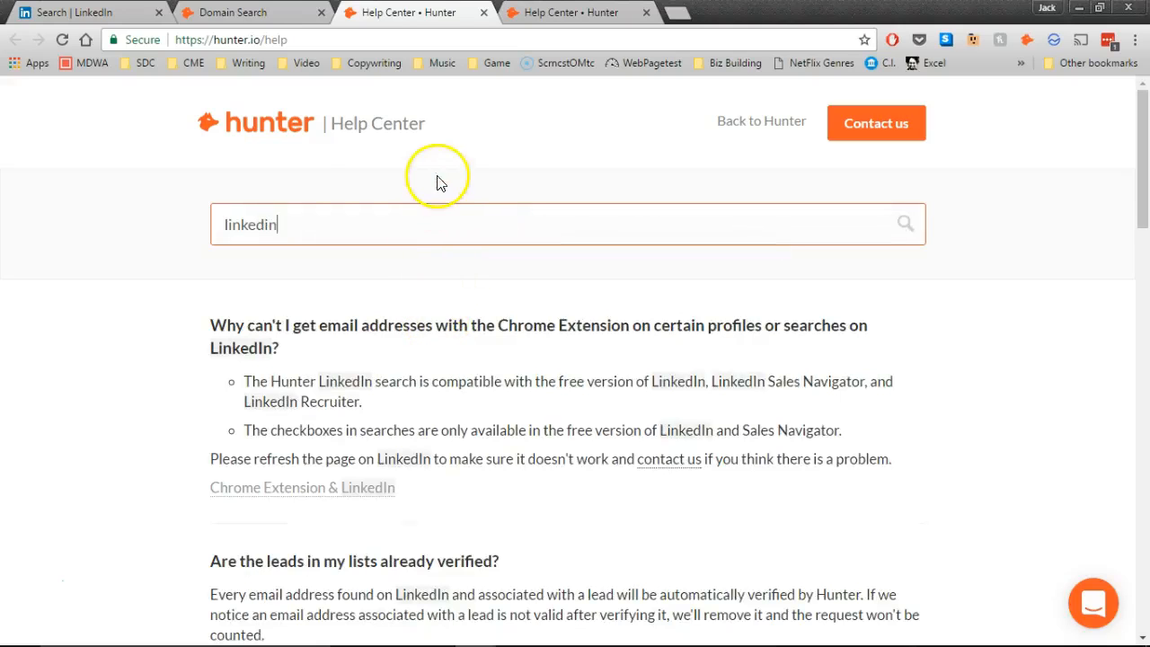
{"action": "left_click", "coordinate": [243, 12]}
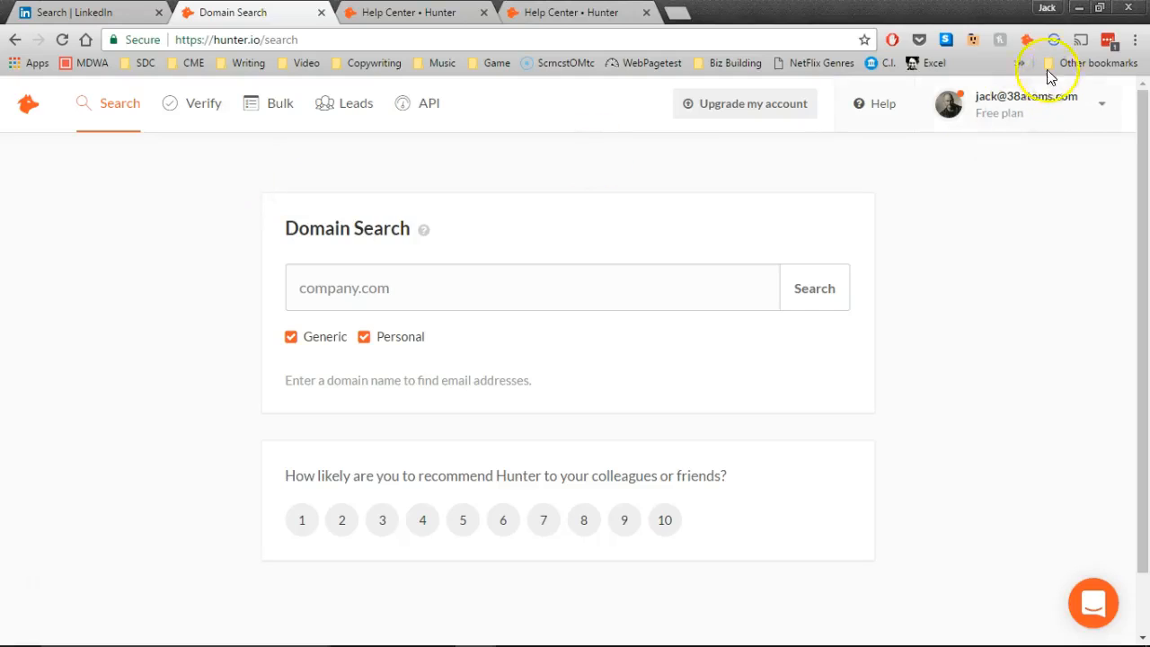
{"action": "mouse_move", "coordinate": [1028, 40]}
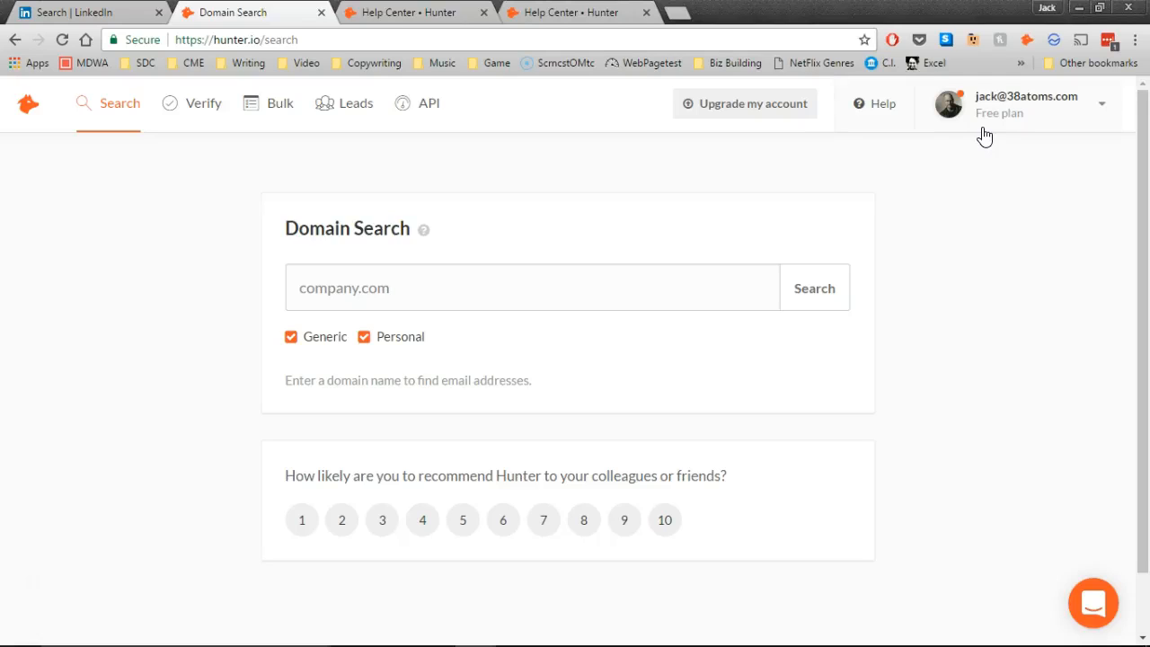
{"action": "mouse_move", "coordinate": [979, 146]}
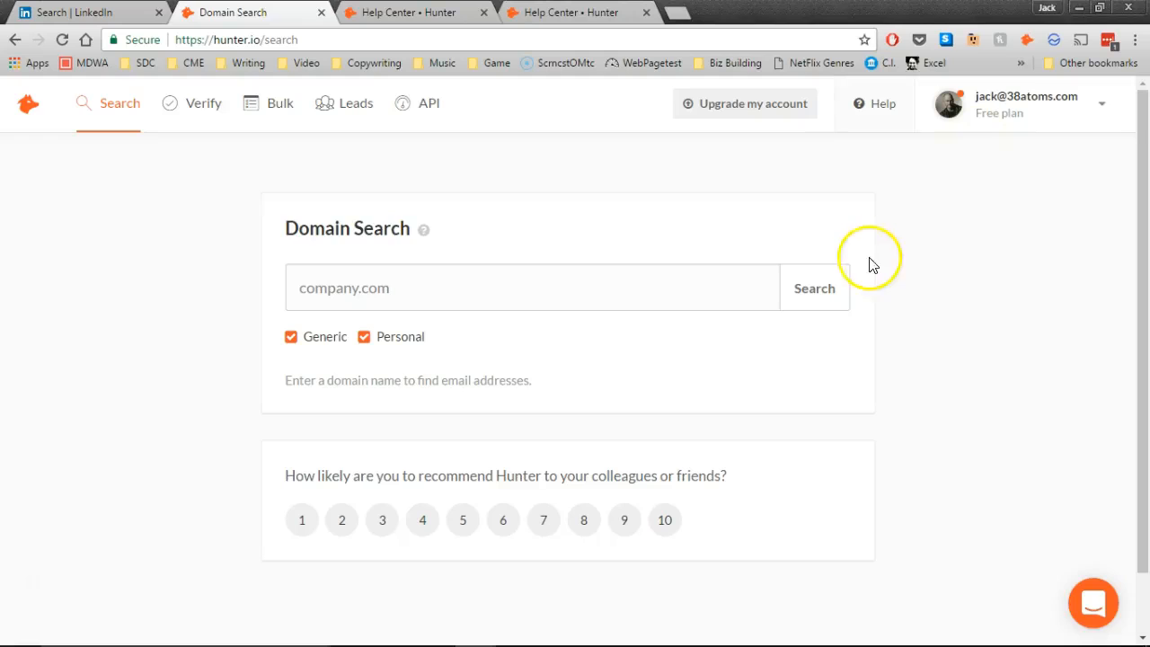
{"action": "mouse_move", "coordinate": [894, 236]}
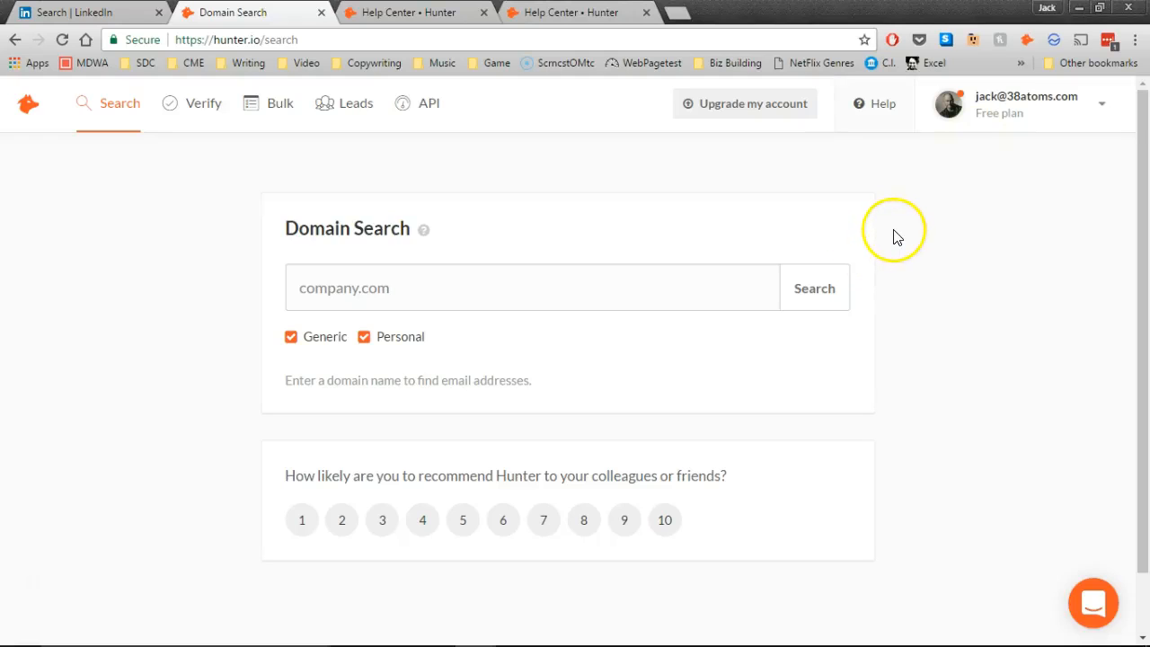
{"action": "mouse_move", "coordinate": [669, 220]}
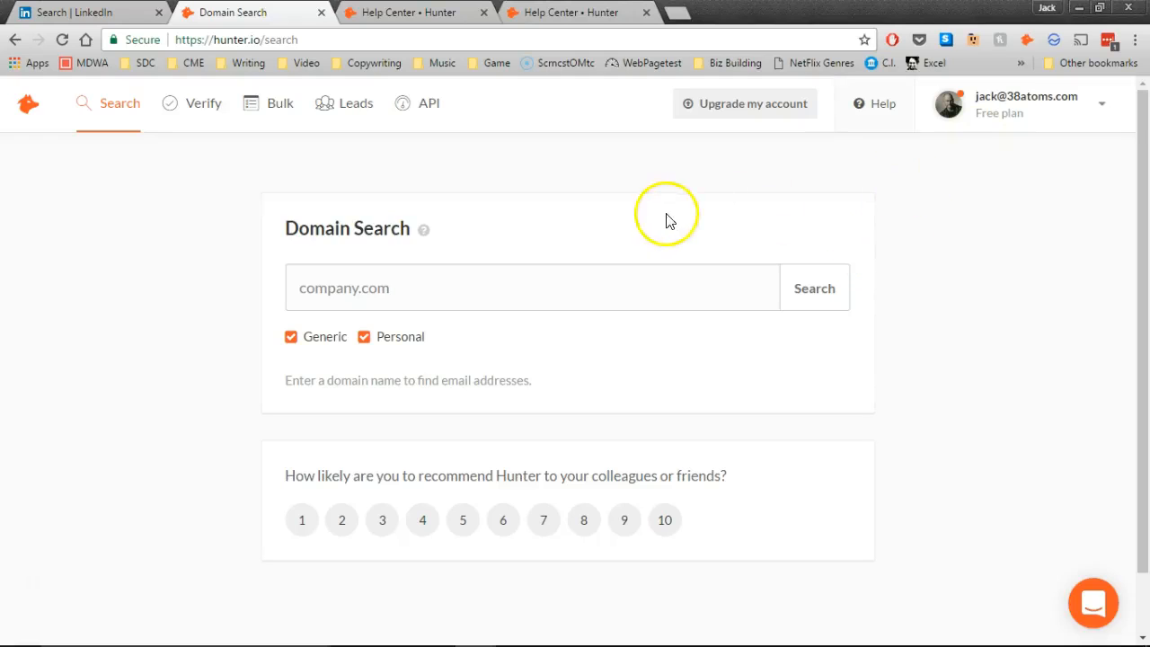
{"action": "mouse_move", "coordinate": [680, 196]}
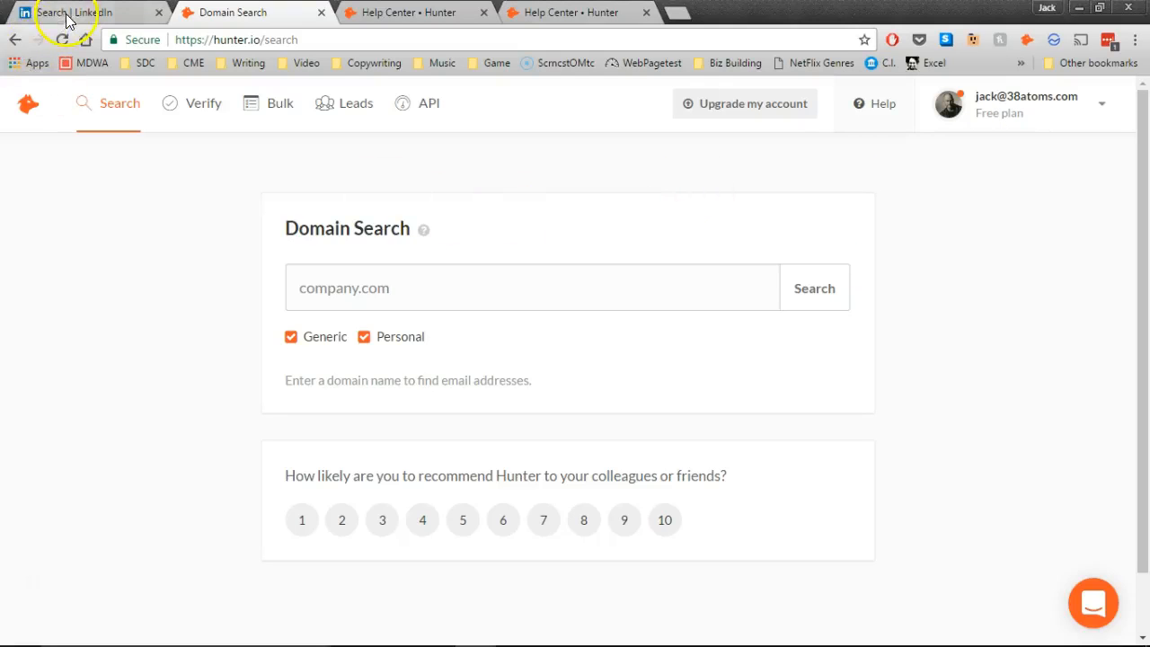
- From LinkedIn Home, run an empty people search showing 1st and 2nd connections
{"action": "left_click", "coordinate": [80, 11]}
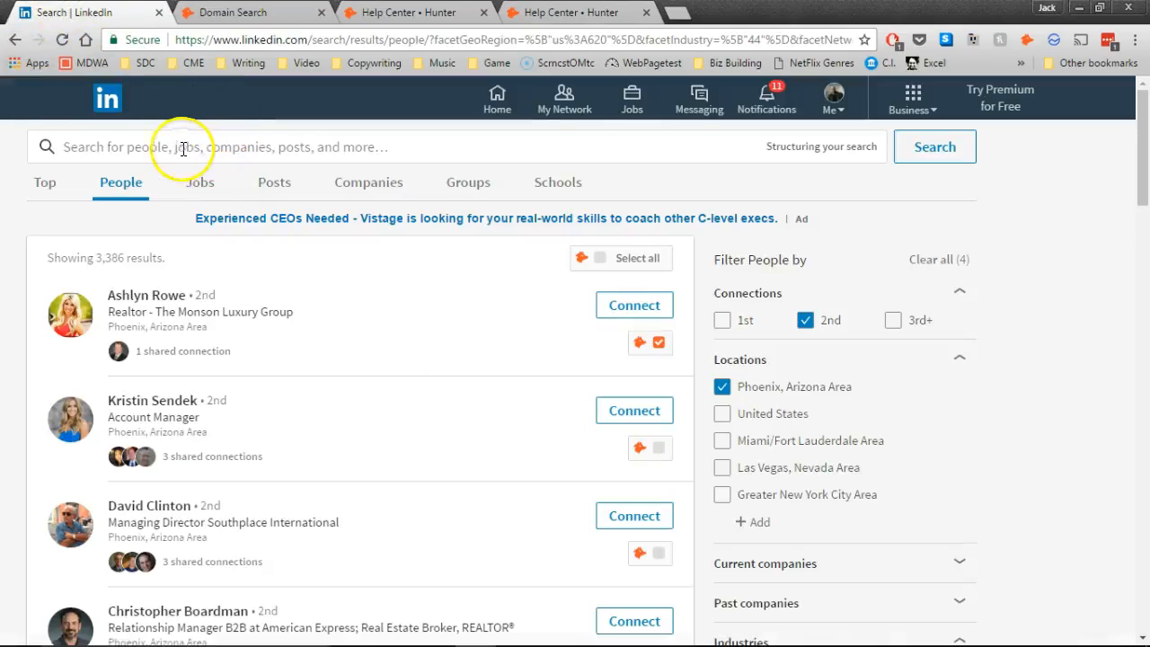
{"action": "mouse_move", "coordinate": [236, 142]}
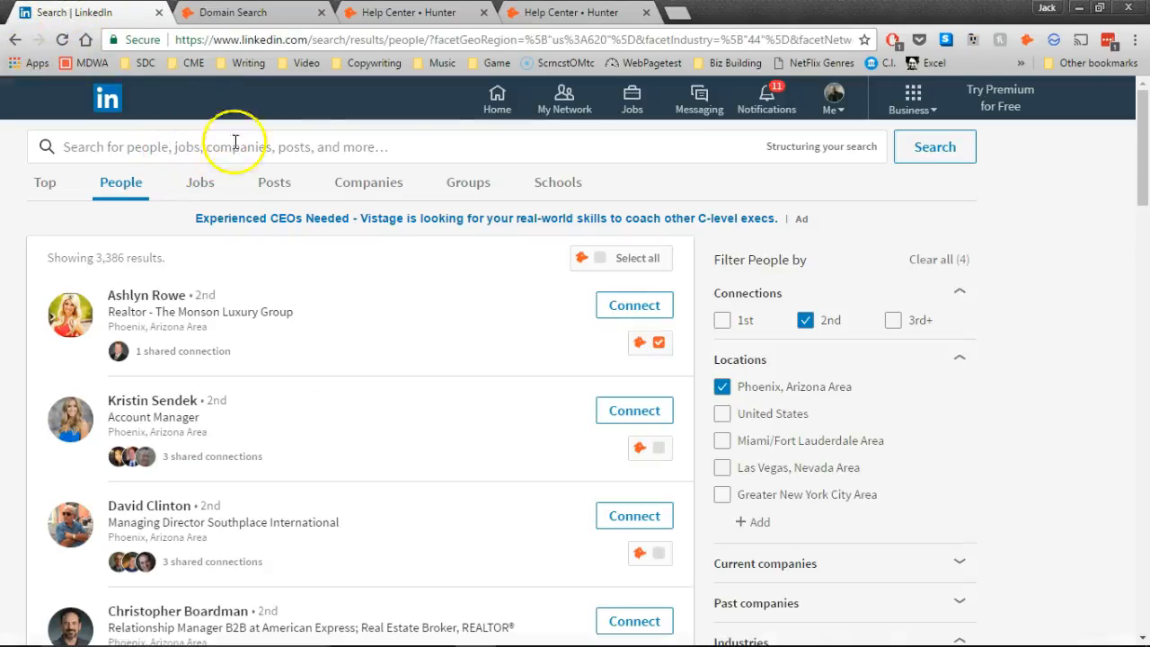
{"action": "left_click", "coordinate": [496, 97]}
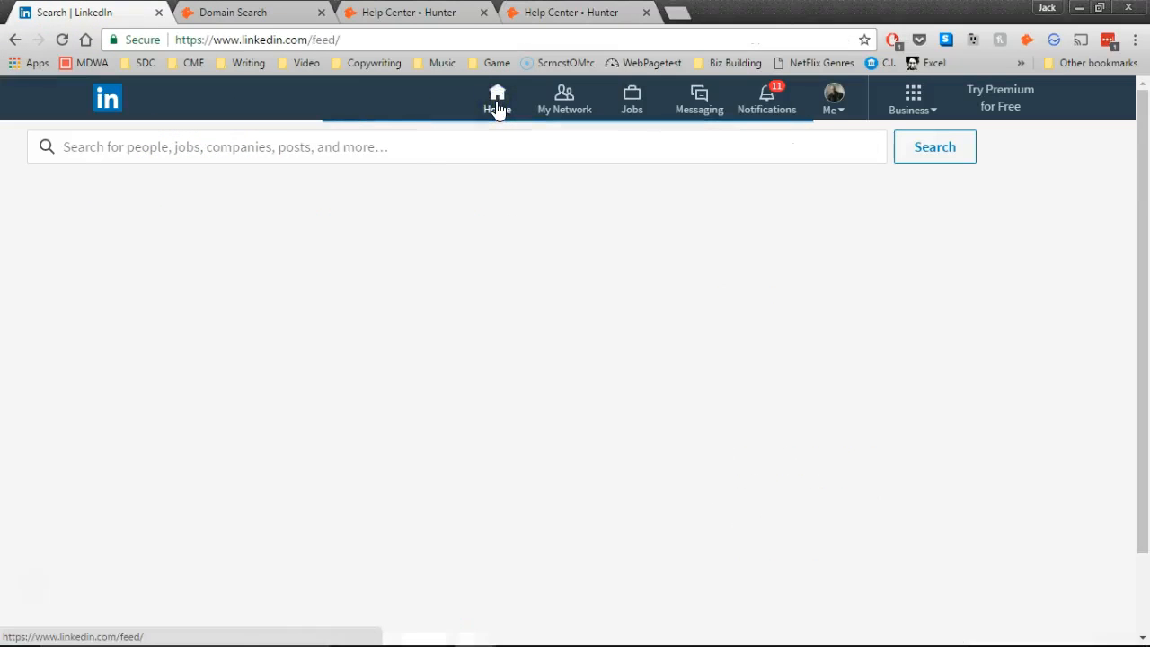
{"action": "left_click", "coordinate": [496, 99]}
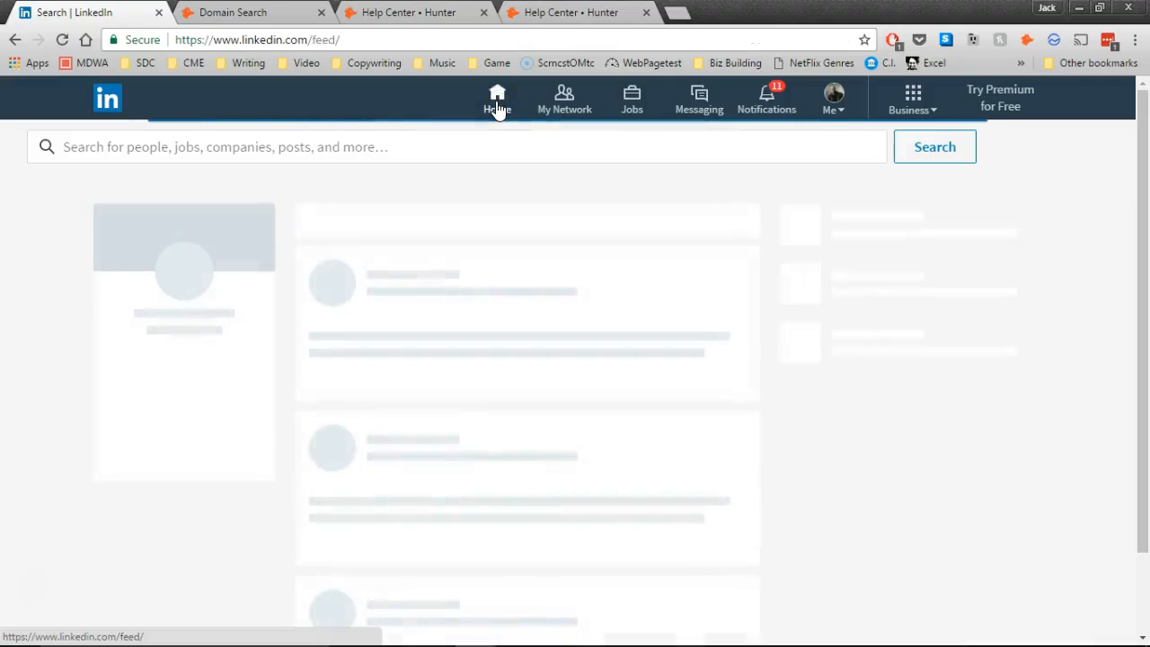
{"action": "left_click", "coordinate": [496, 99]}
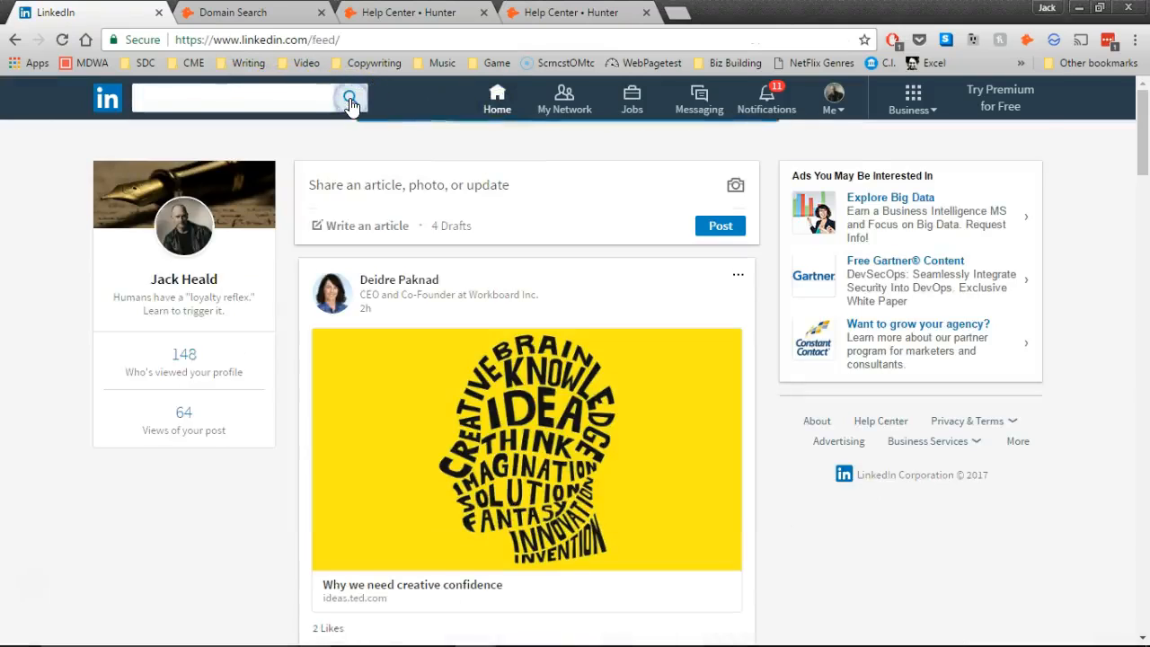
{"action": "left_click", "coordinate": [350, 99]}
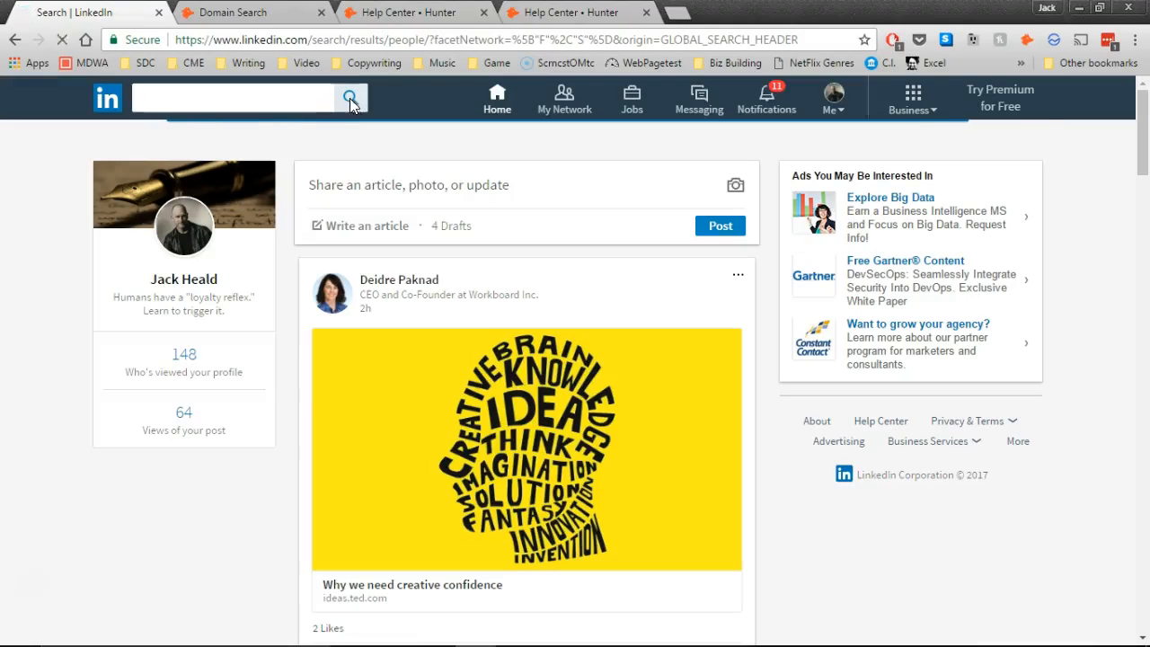
{"action": "left_click", "coordinate": [350, 97]}
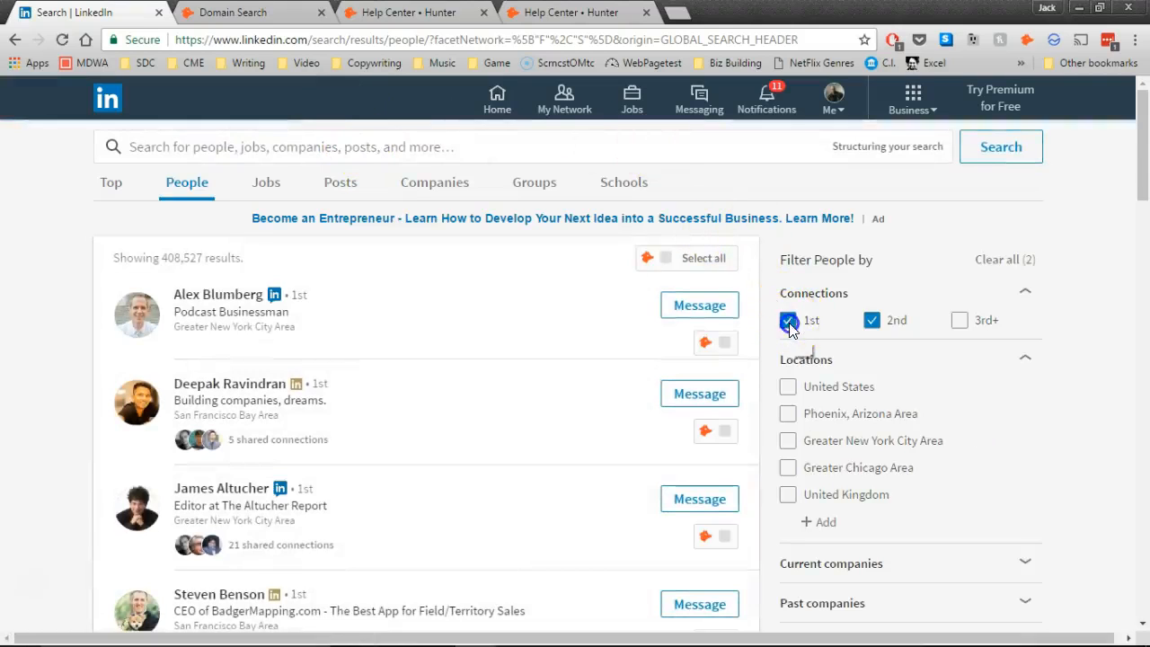
- Filter results to 2nd-degree connections in the Phoenix, Arizona Area
{"action": "left_click", "coordinate": [787, 320]}
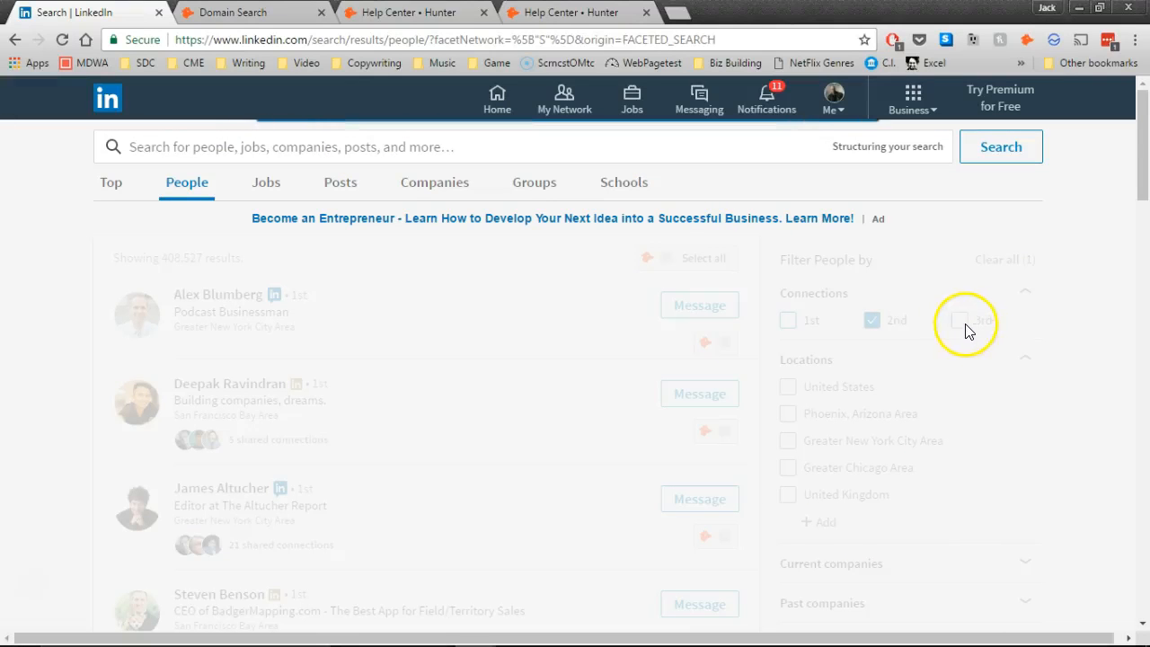
{"action": "left_click", "coordinate": [959, 320]}
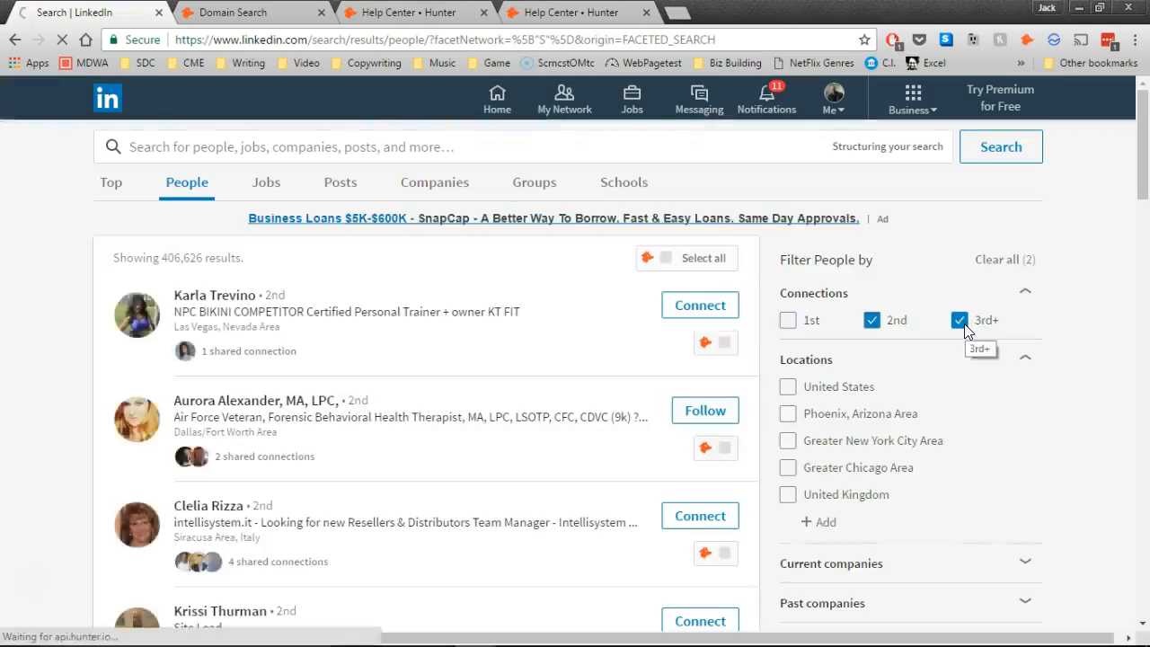
{"action": "left_click", "coordinate": [960, 320]}
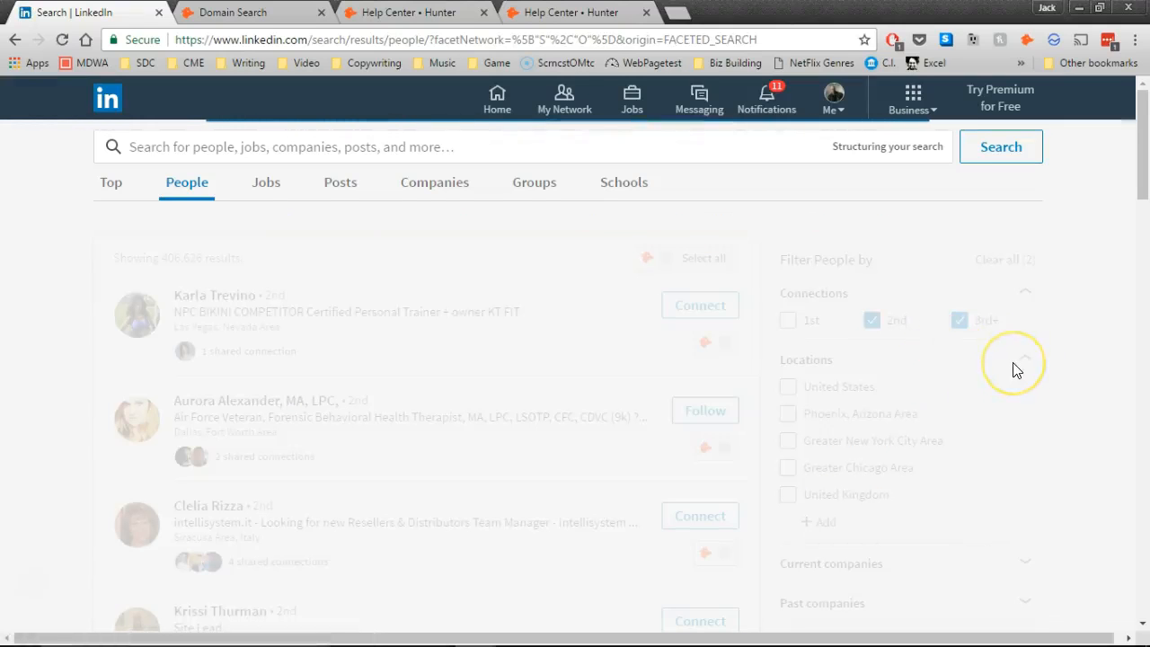
{"action": "left_click", "coordinate": [960, 320]}
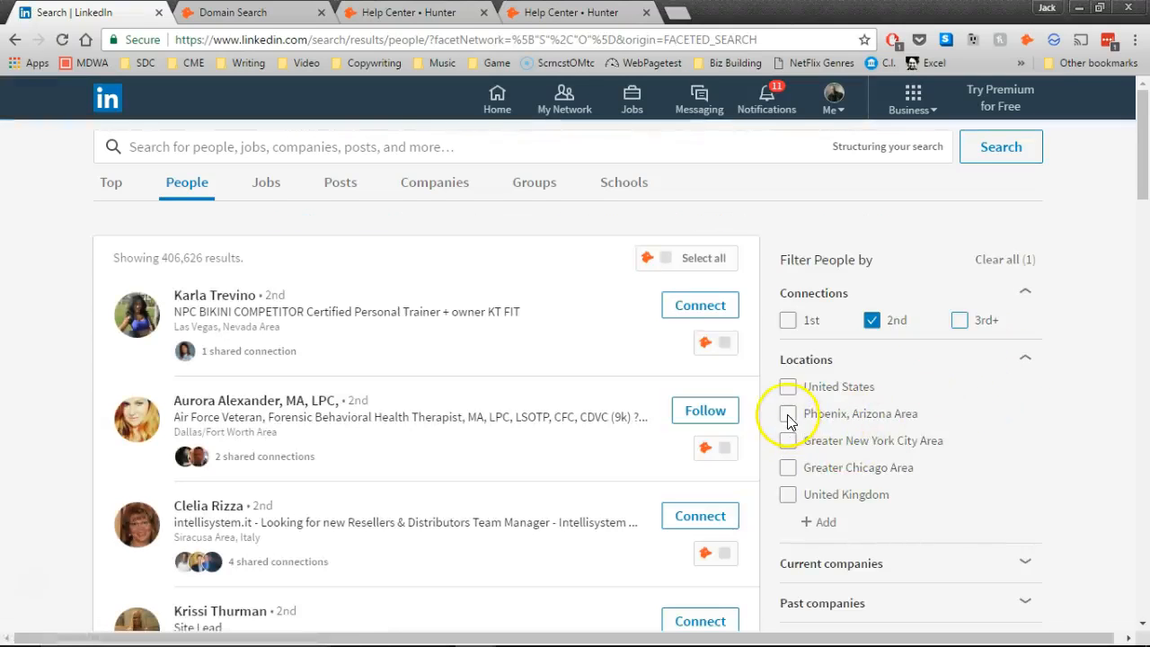
{"action": "left_click", "coordinate": [787, 413]}
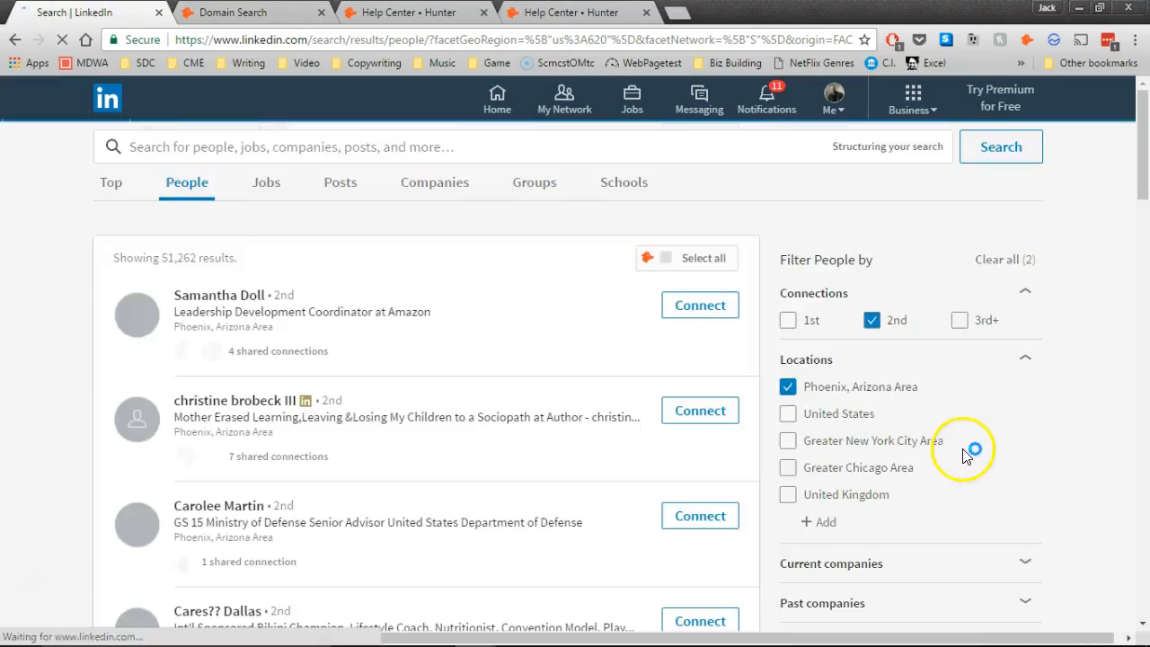
- Filter the people results to the Computer Software industry
{"action": "scroll", "scroll_direction": "down", "scroll_amount": 3}
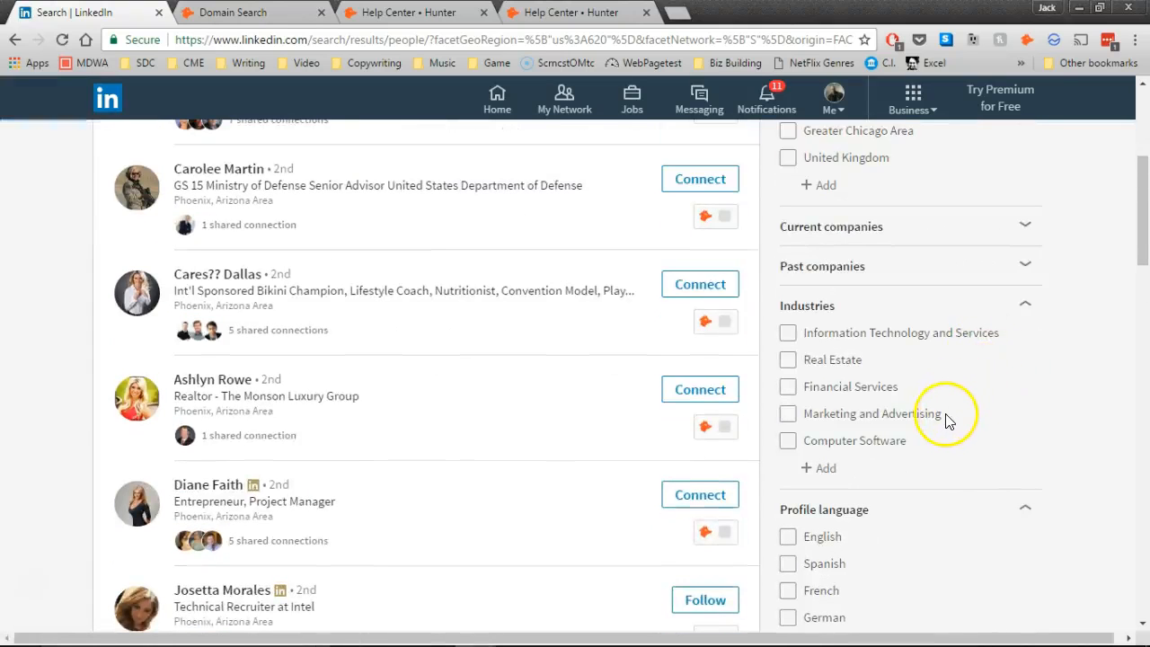
{"action": "left_click", "coordinate": [787, 440]}
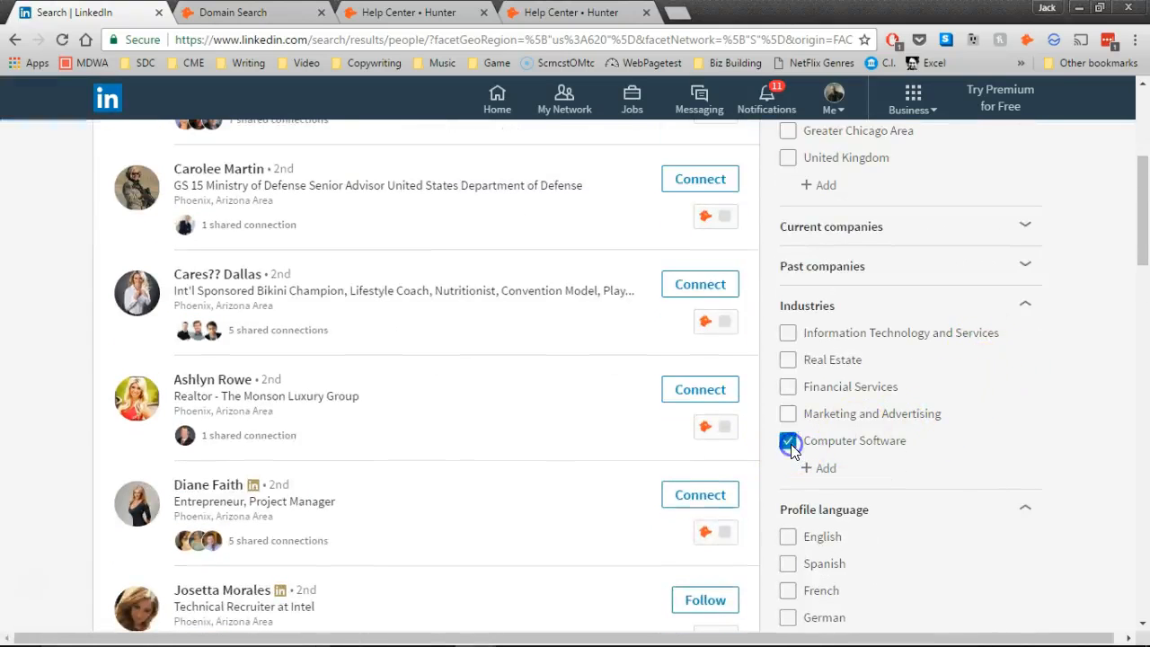
{"action": "left_click", "coordinate": [787, 441]}
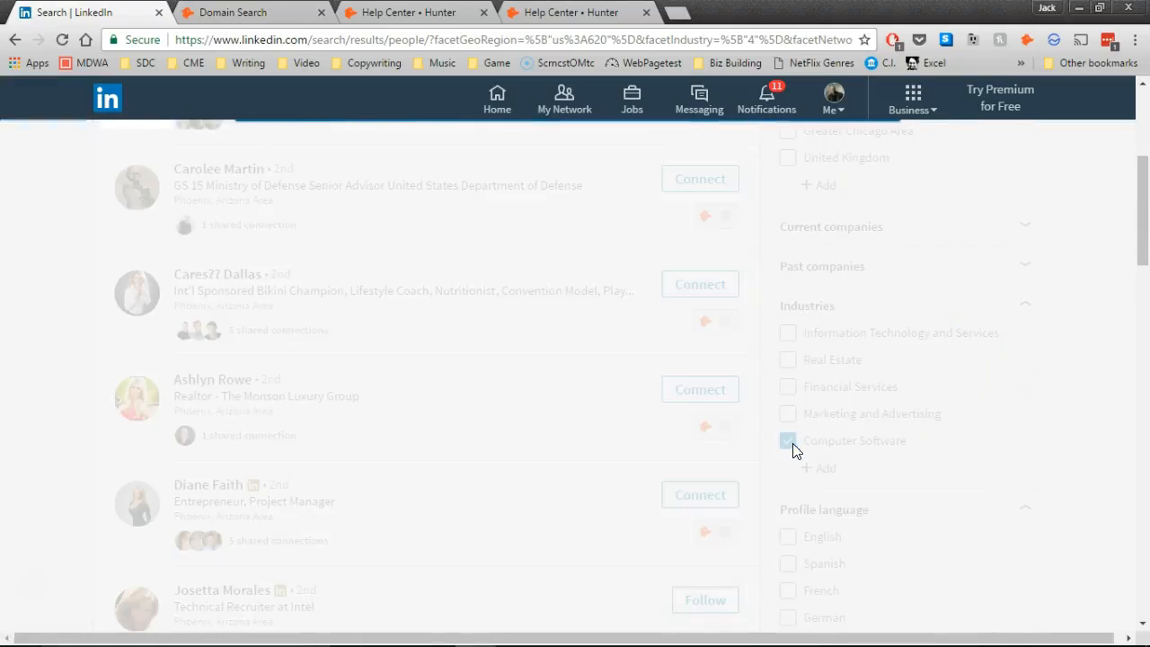
{"action": "left_click", "coordinate": [787, 440]}
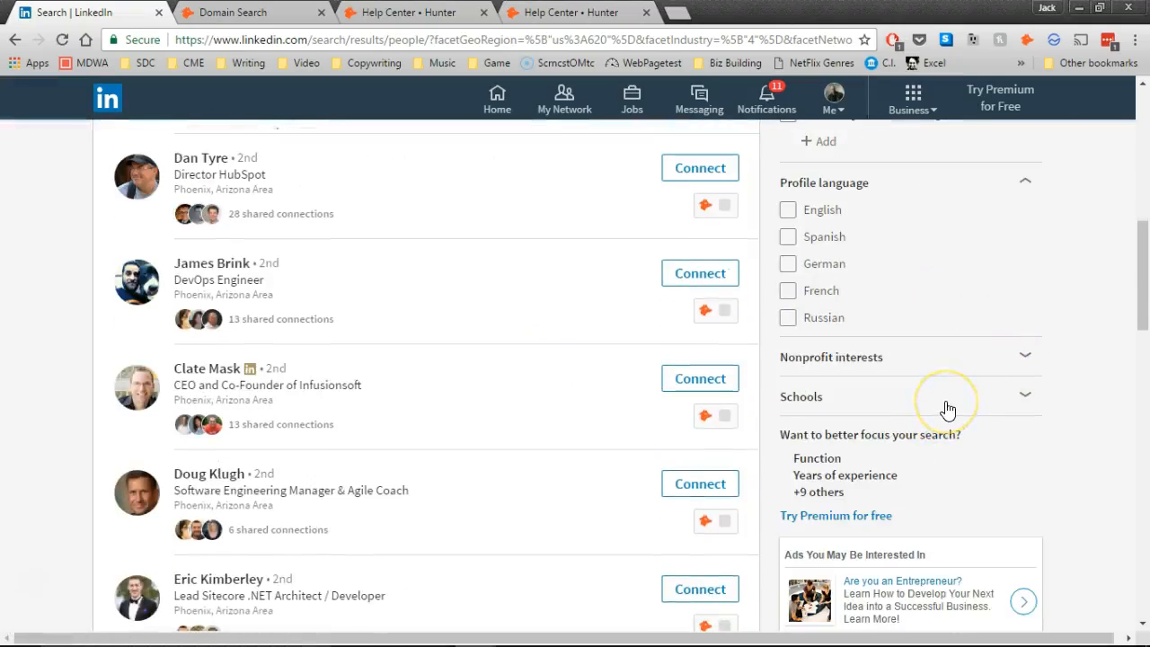
{"action": "mouse_move", "coordinate": [945, 411]}
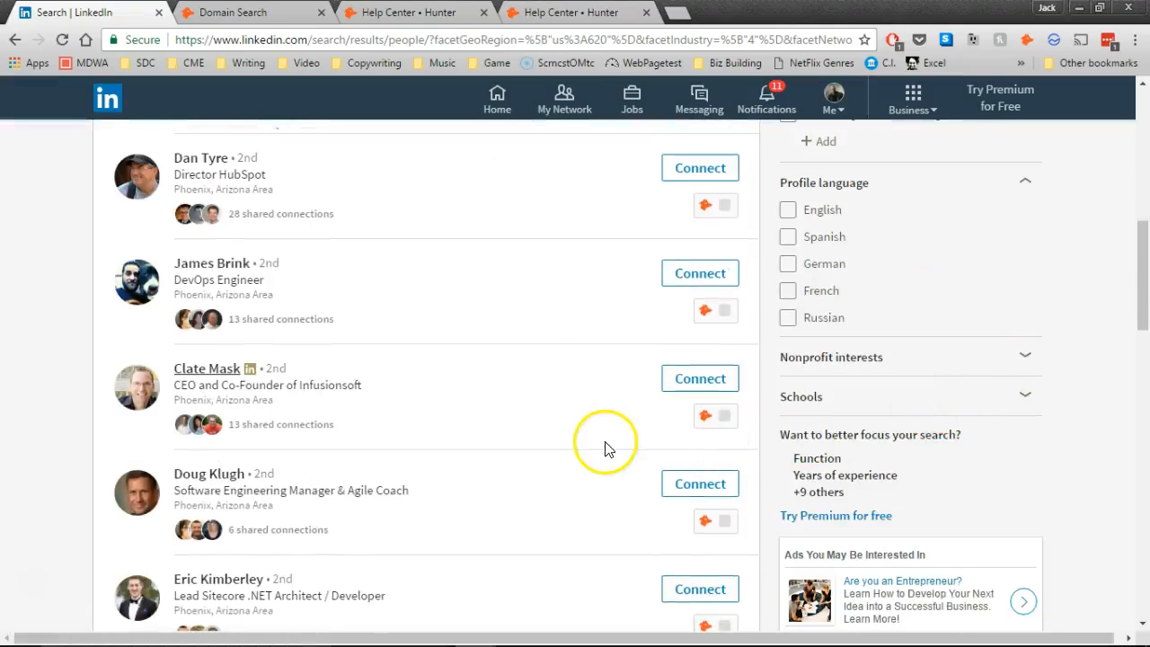
{"action": "mouse_move", "coordinate": [625, 433]}
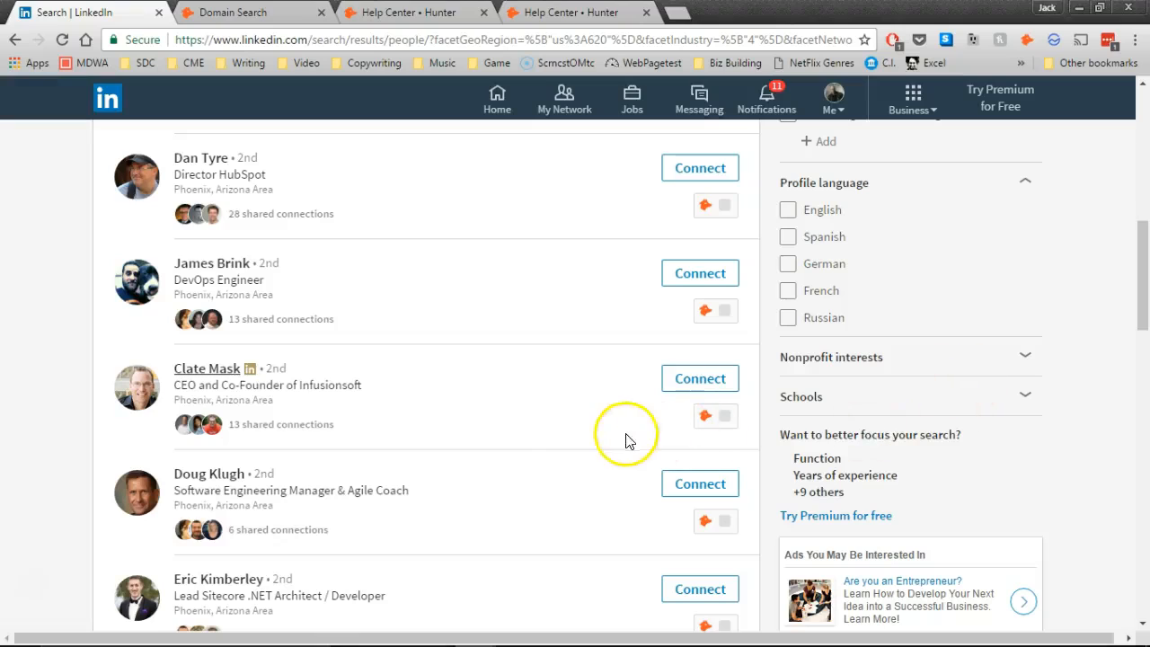
{"action": "mouse_move", "coordinate": [561, 448]}
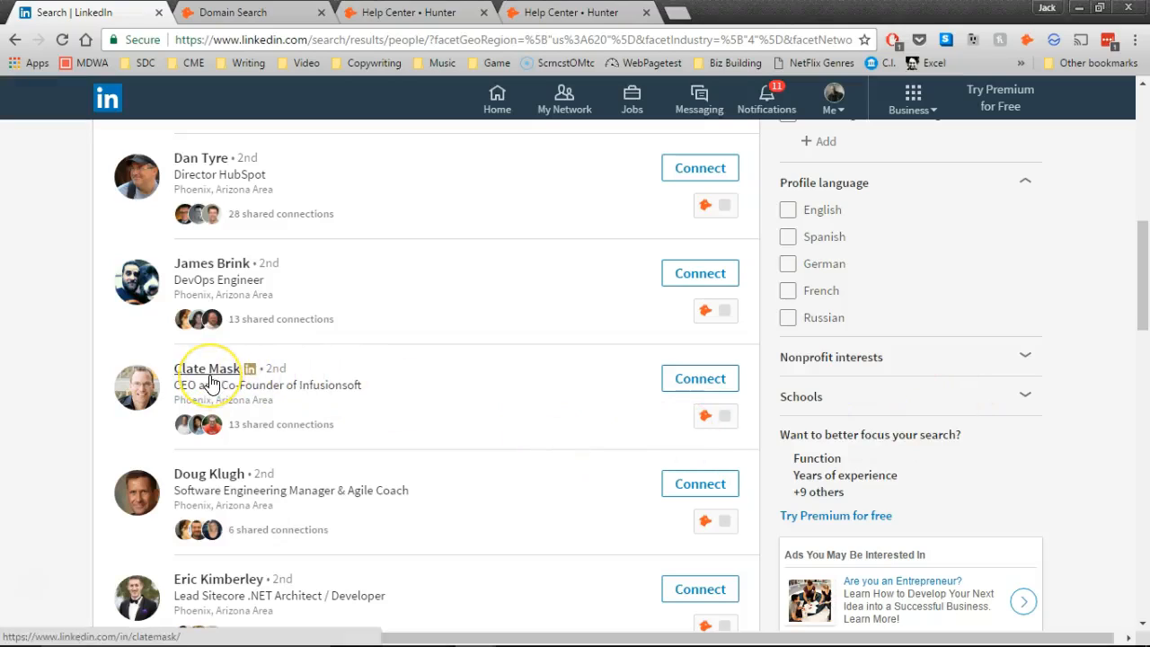
{"action": "mouse_move", "coordinate": [399, 399]}
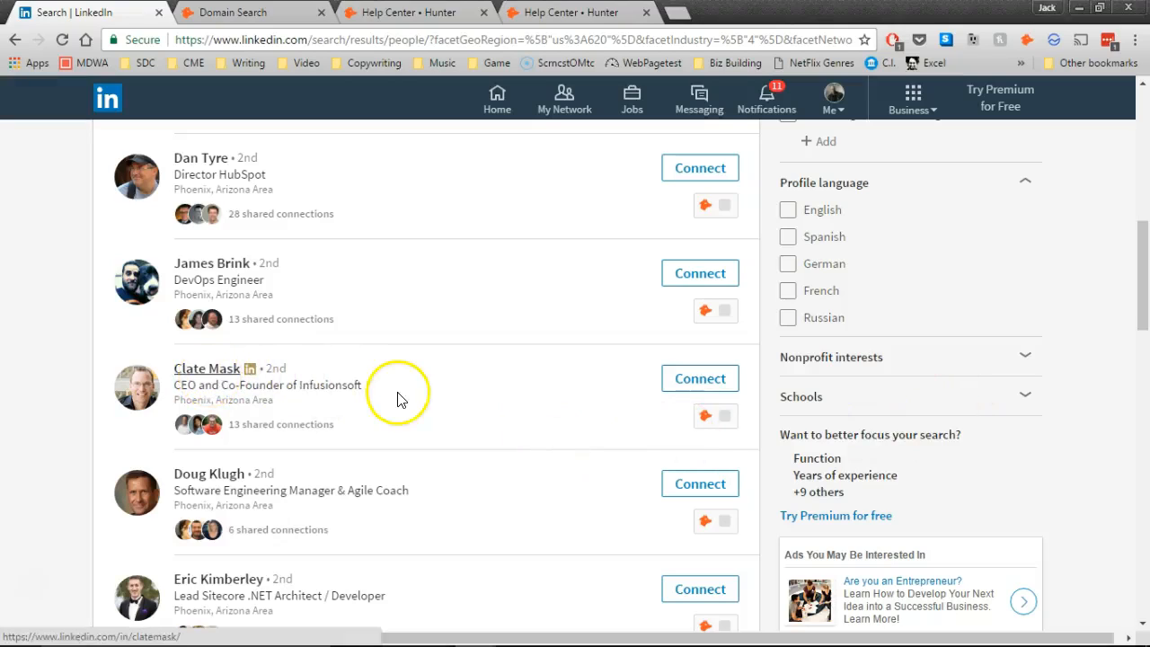
{"action": "mouse_move", "coordinate": [413, 388]}
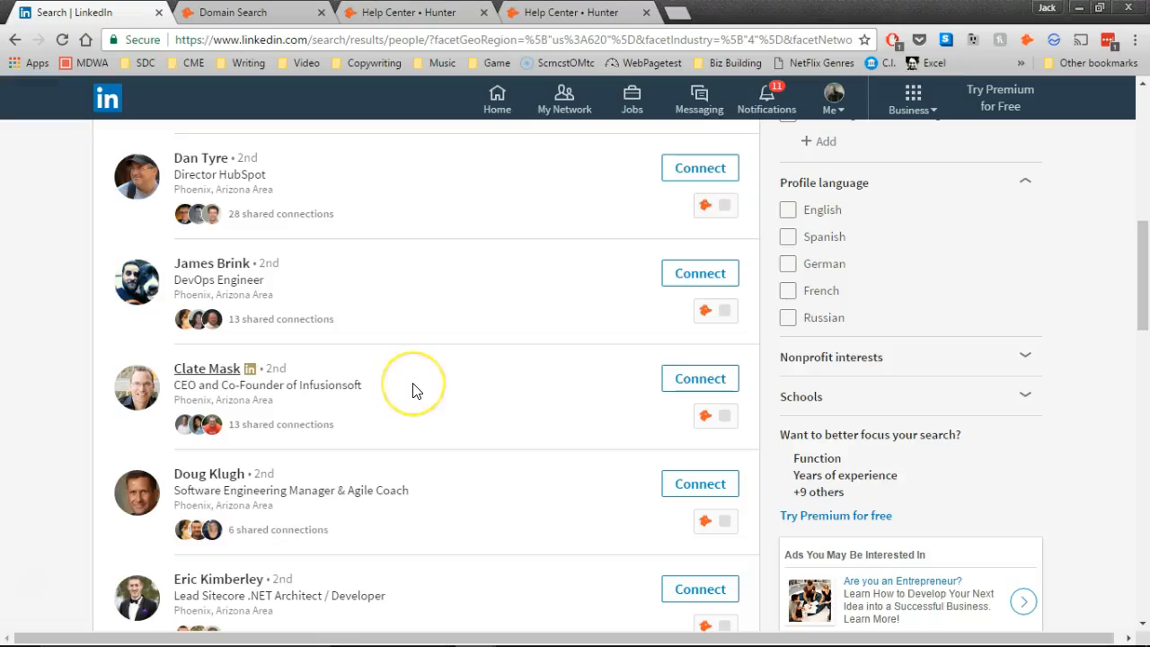
{"action": "mouse_move", "coordinate": [643, 341]}
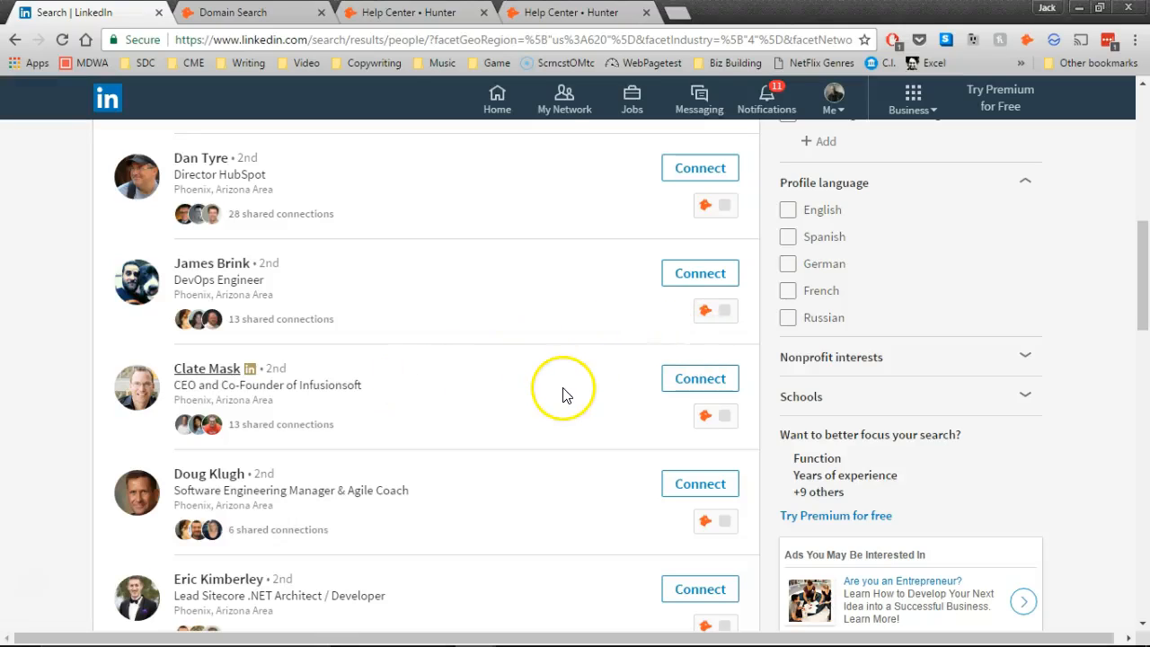
{"action": "mouse_move", "coordinate": [557, 399]}
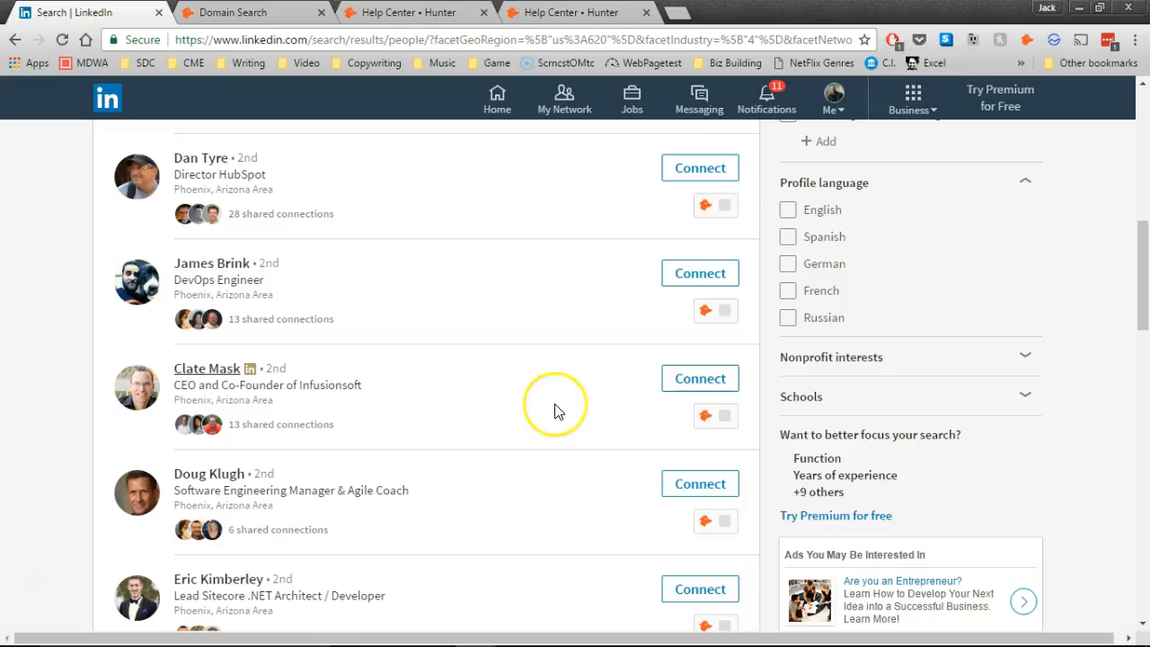
{"action": "mouse_move", "coordinate": [553, 432]}
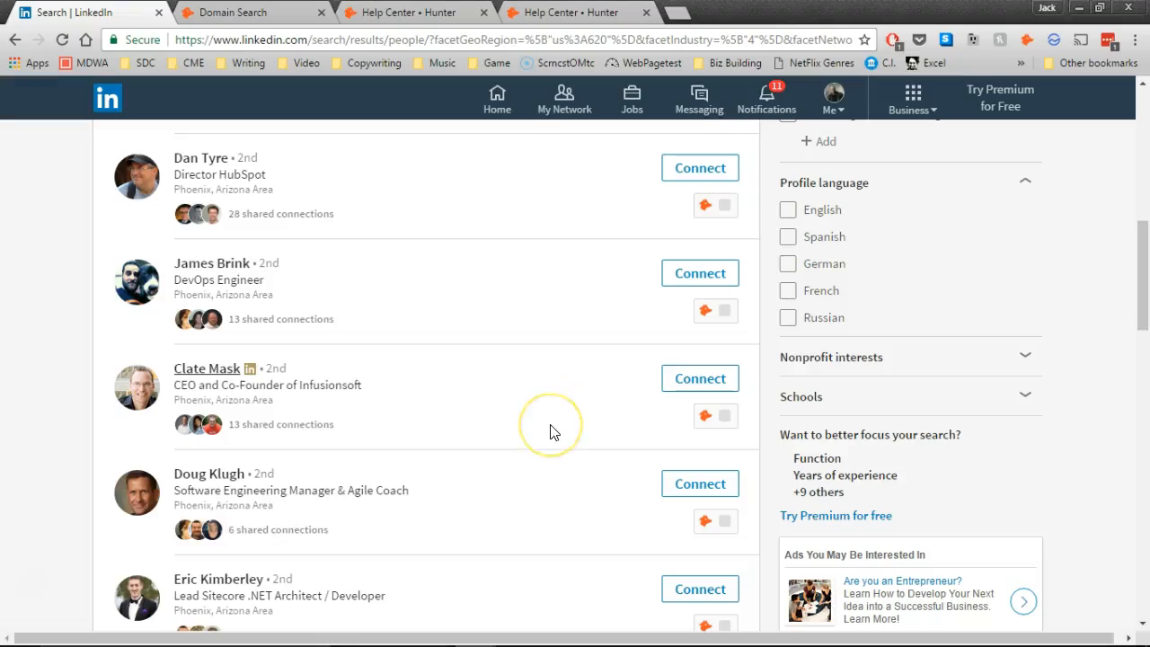
{"action": "mouse_move", "coordinate": [550, 440]}
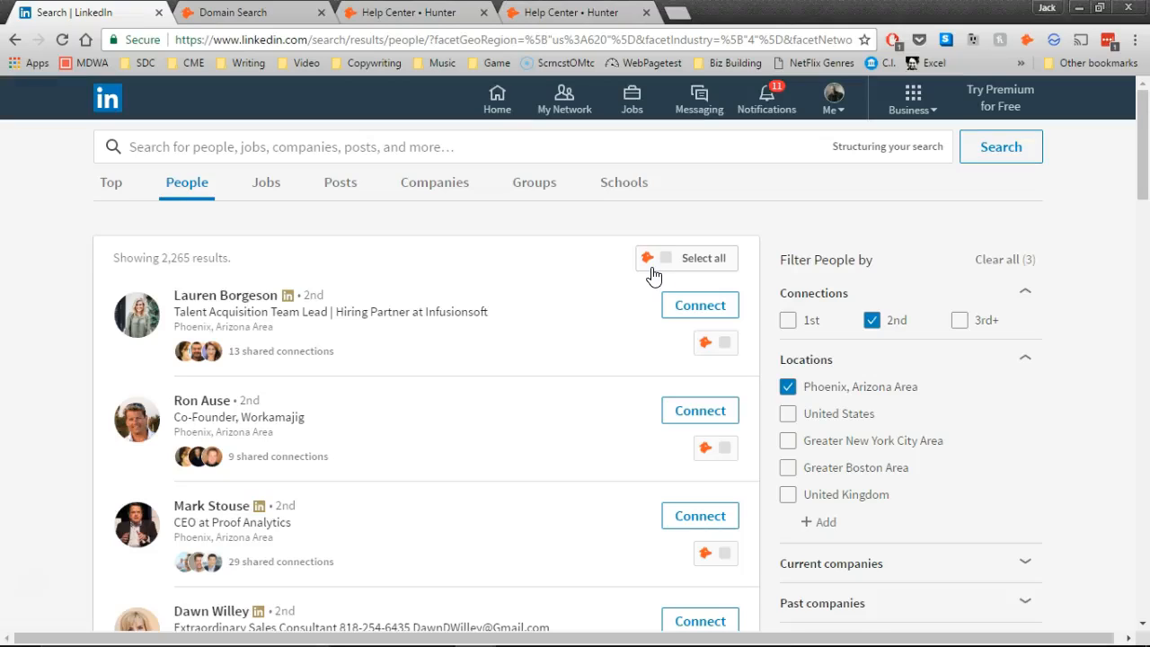
{"action": "mouse_move", "coordinate": [609, 295]}
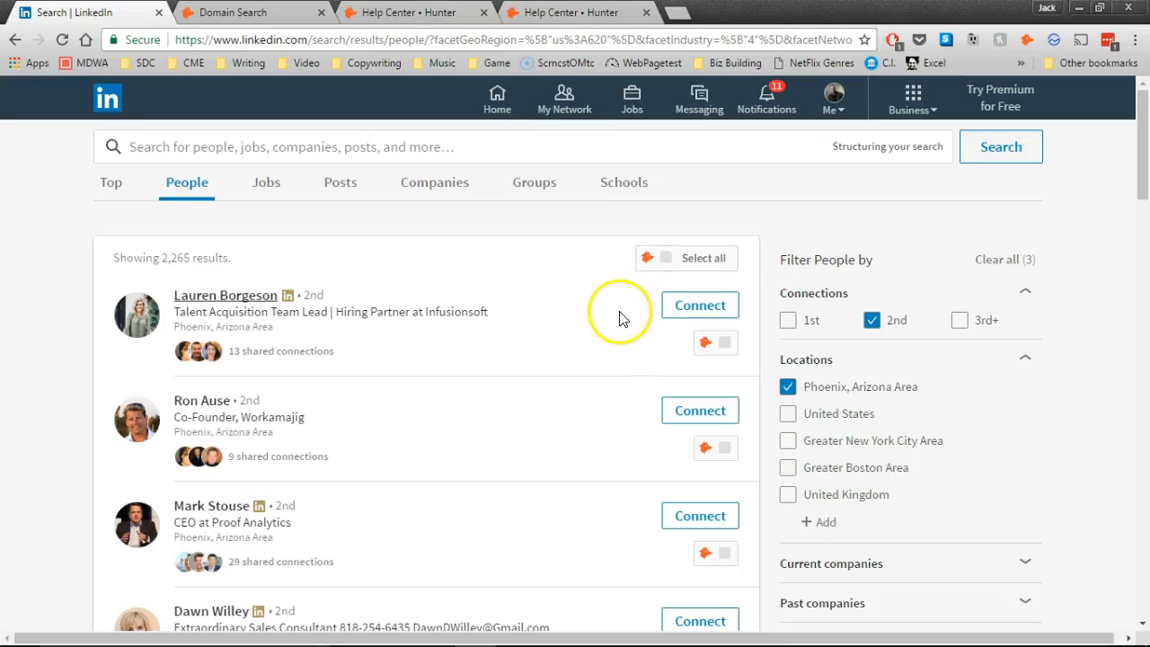
{"action": "mouse_move", "coordinate": [622, 317]}
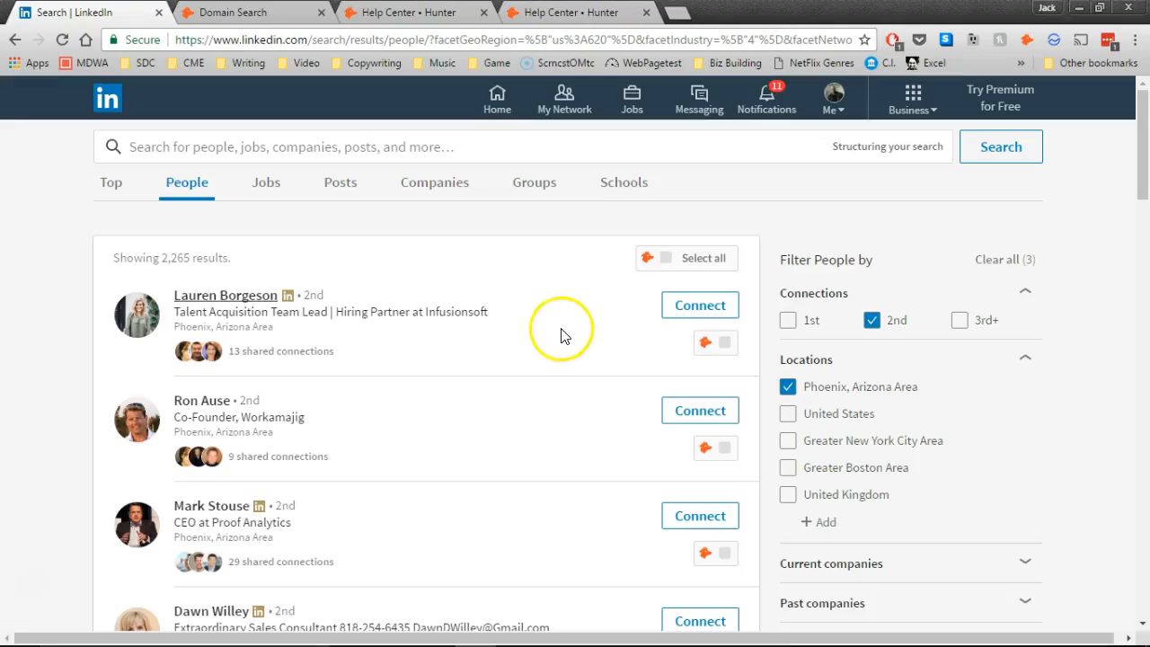
- Send Lauren a connection invitation with a note about joining a network of software CEOs
{"action": "left_click", "coordinate": [699, 306]}
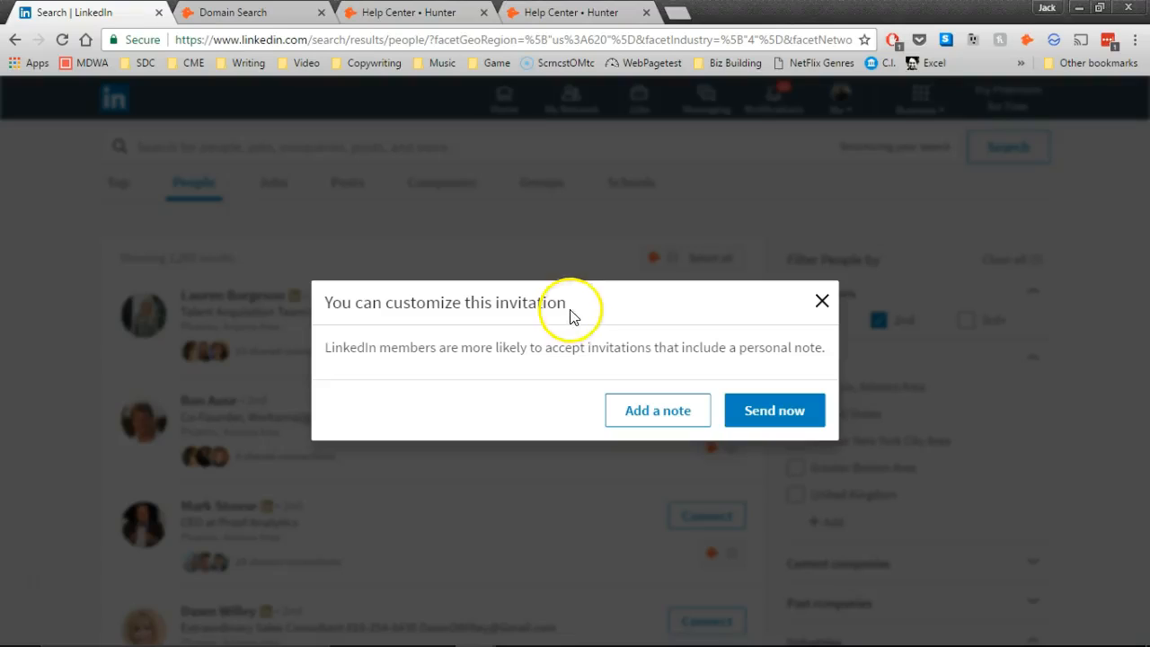
{"action": "left_click", "coordinate": [658, 410]}
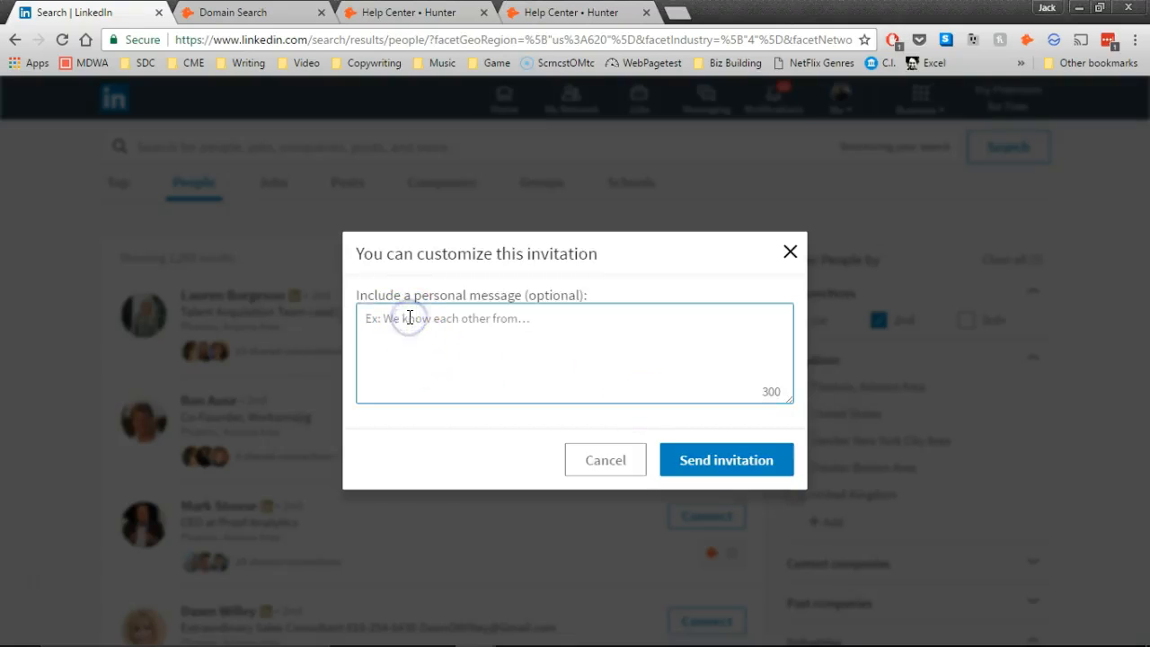
{"action": "type", "text": "With your permission, I'd like to add you to my network of software CEO's. I'm an ex-software guy who sold his company to a competitor. (Mistake made, lesson learned.) I don't write code anymore; now I write about persuasion."}
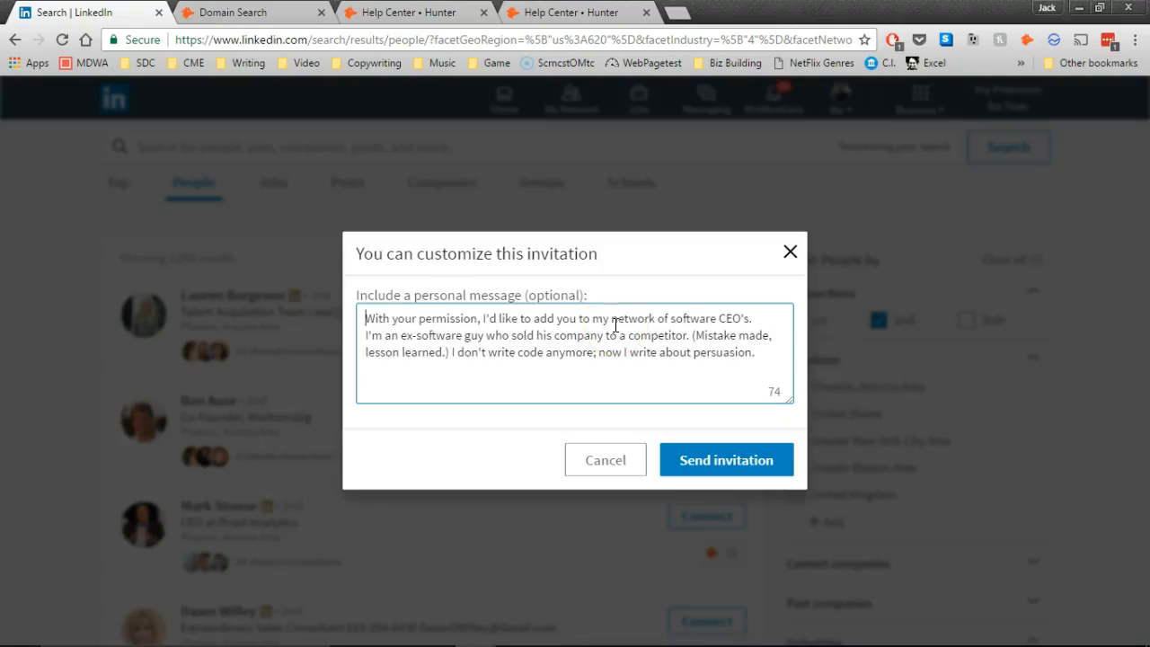
{"action": "type", "text": "Lauren,"}
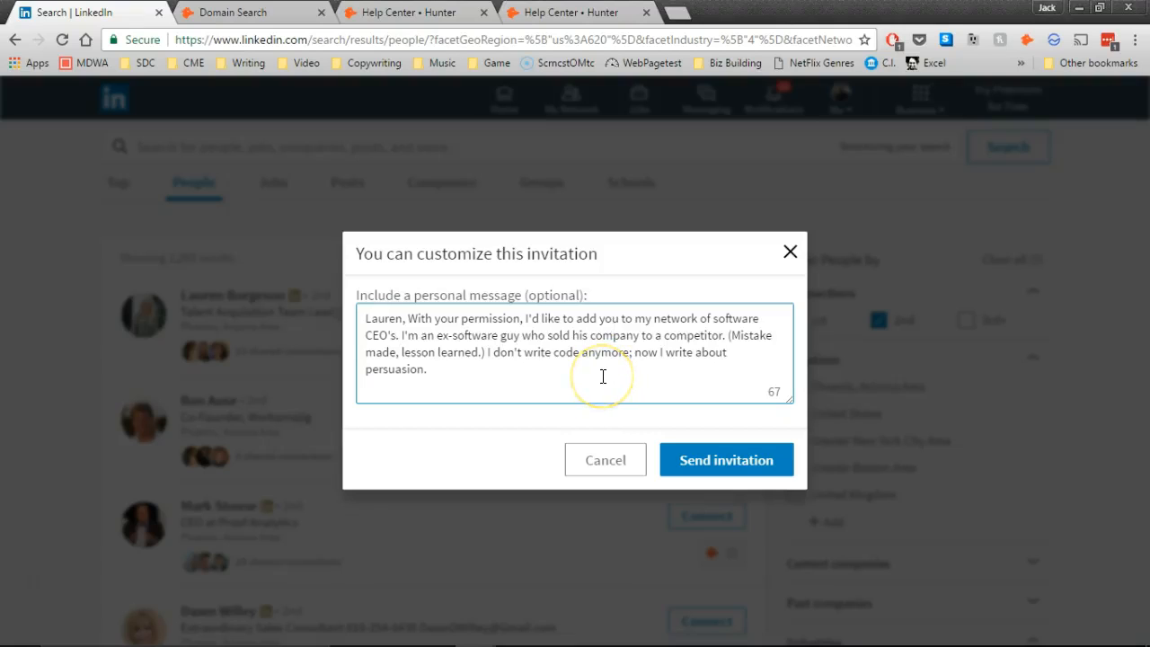
{"action": "mouse_move", "coordinate": [726, 460]}
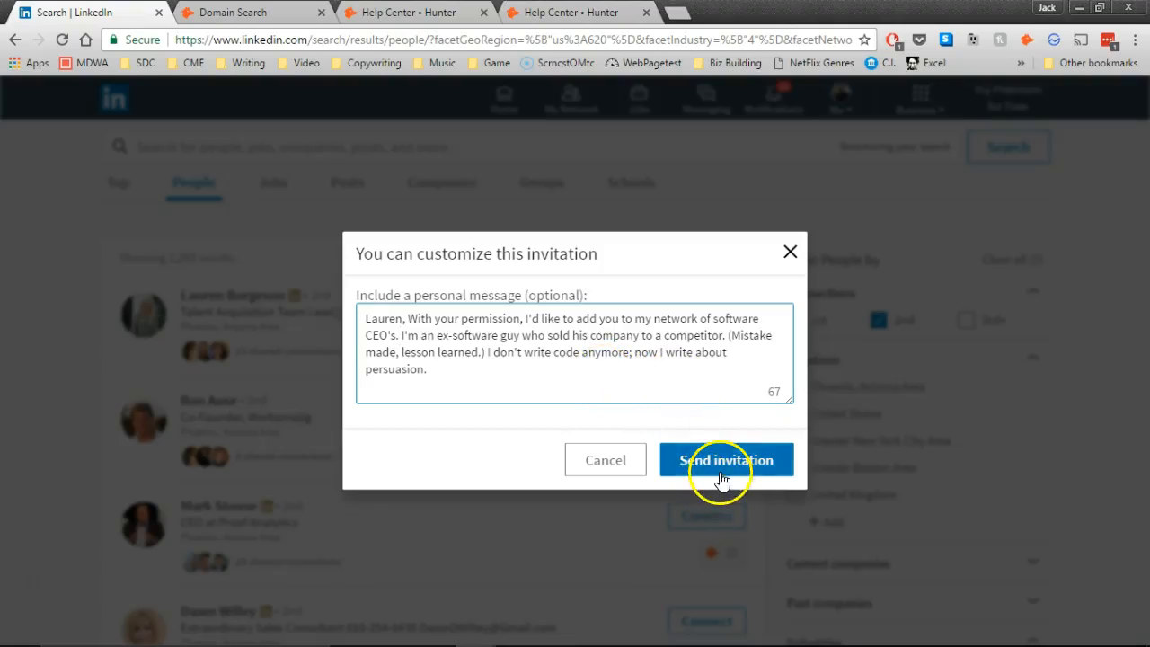
{"action": "left_click", "coordinate": [726, 460]}
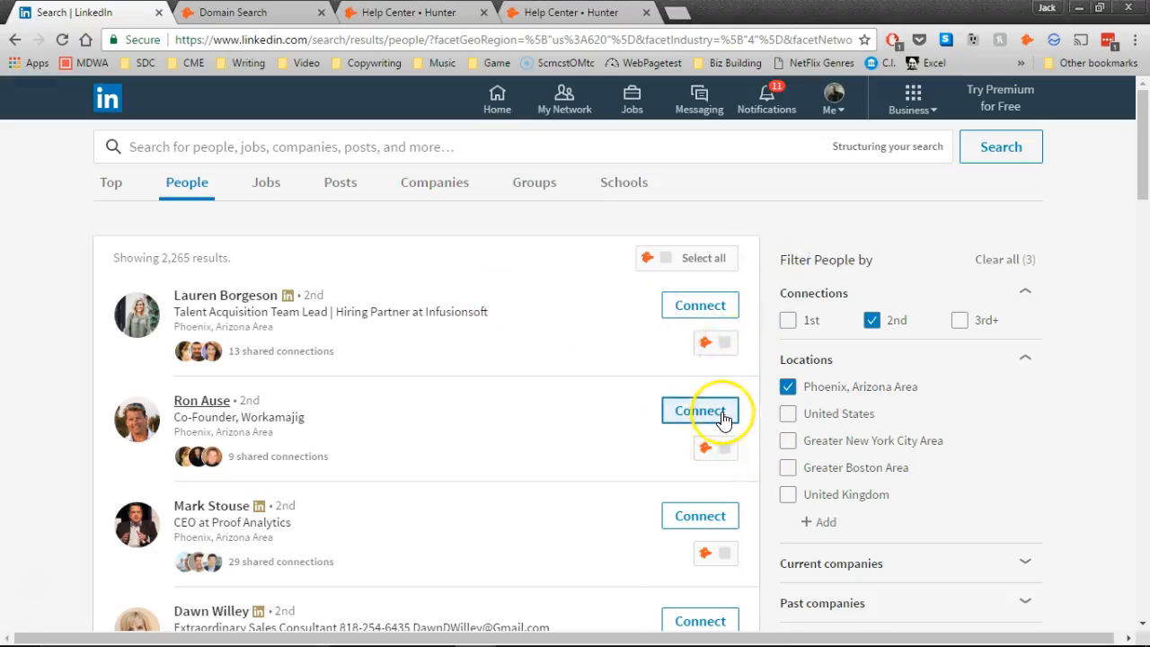
- Send Ron a connection invitation with the same personalized note
{"action": "left_click", "coordinate": [701, 409]}
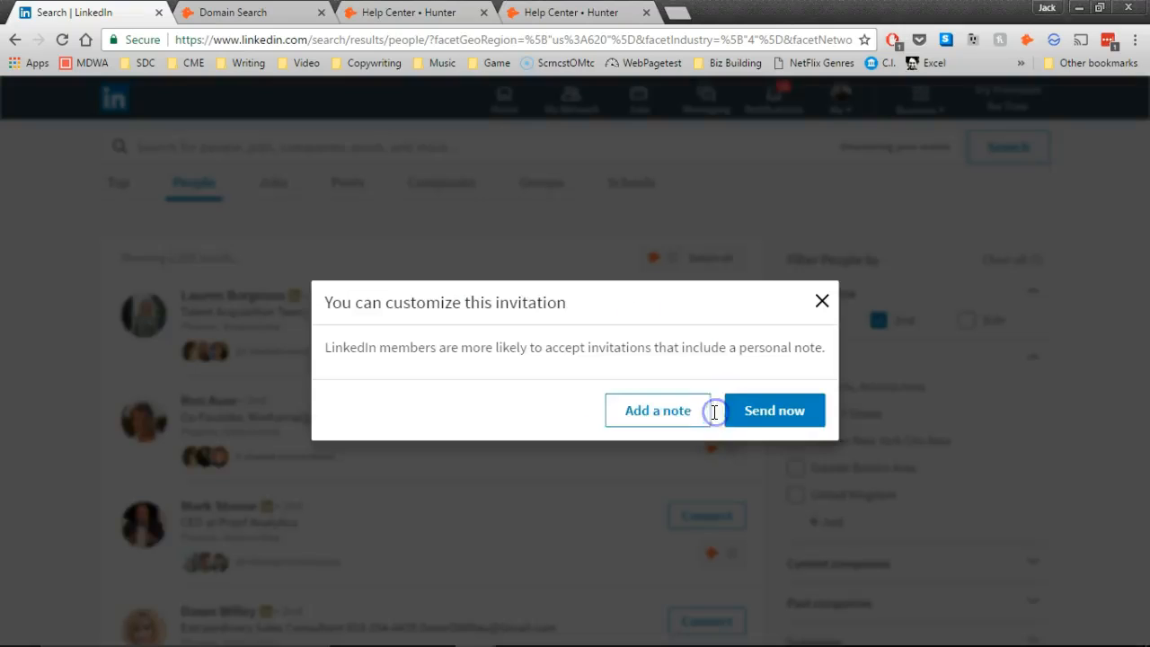
{"action": "left_click", "coordinate": [658, 410]}
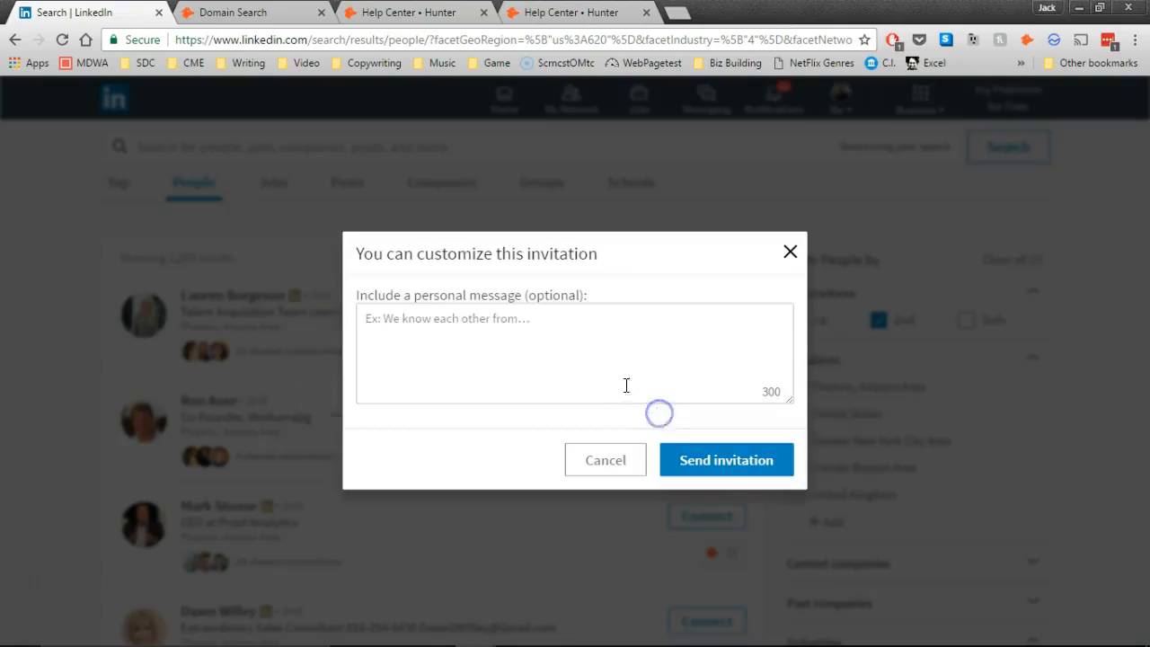
{"action": "left_click", "coordinate": [575, 351]}
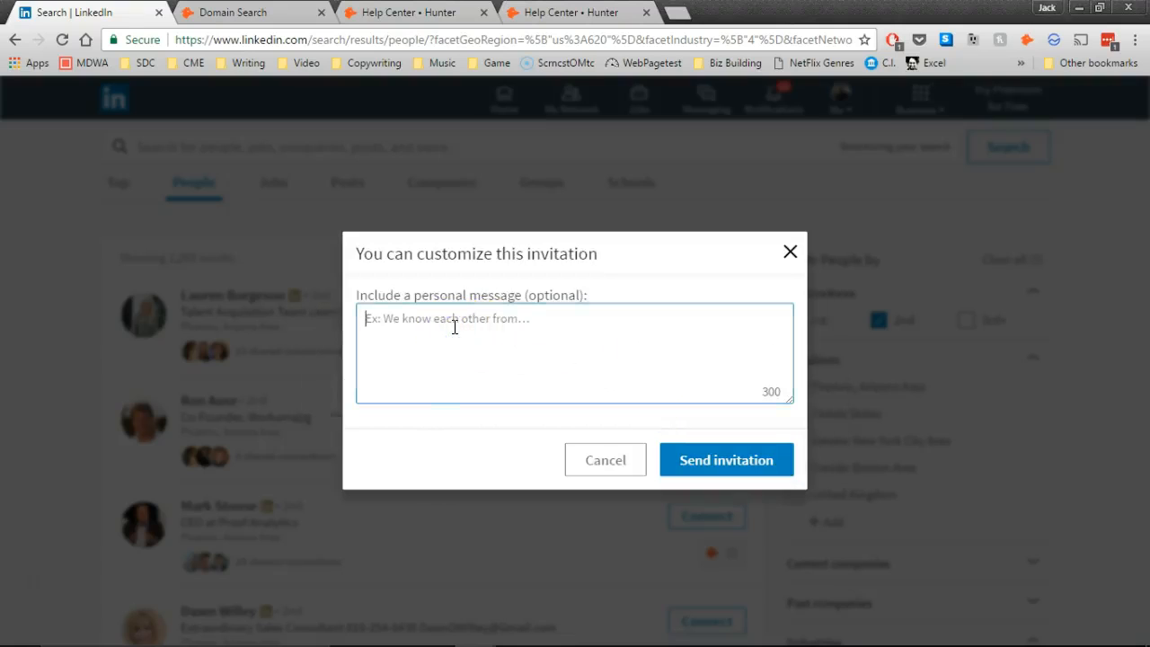
{"action": "type", "text": "Ron,"}
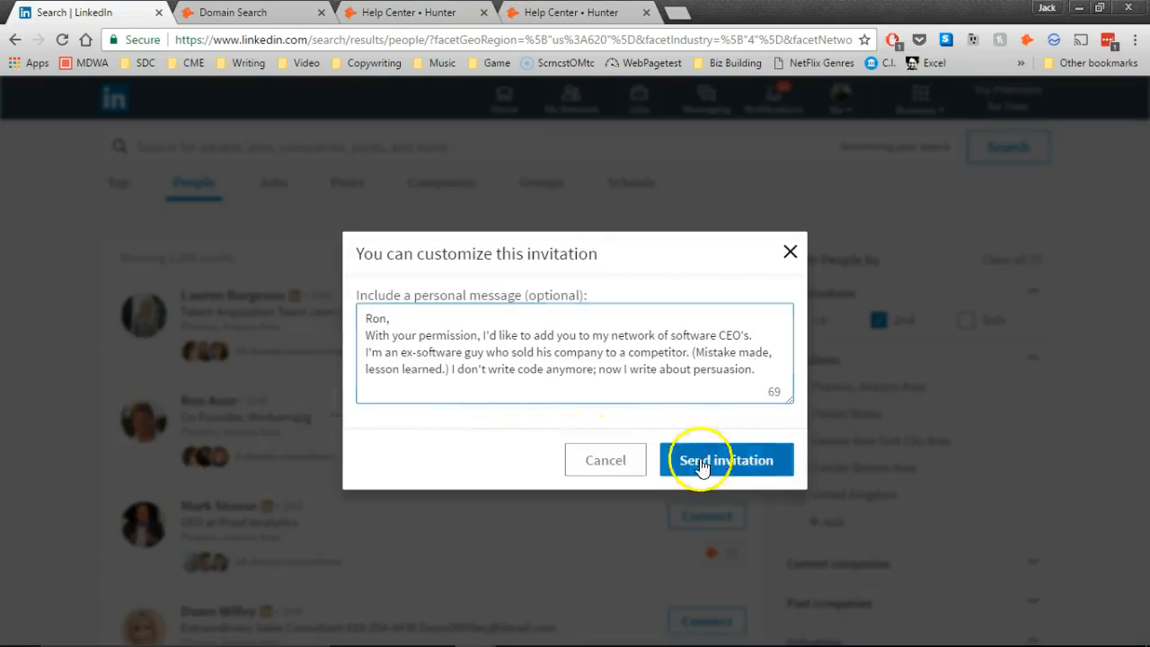
{"action": "left_click", "coordinate": [726, 461]}
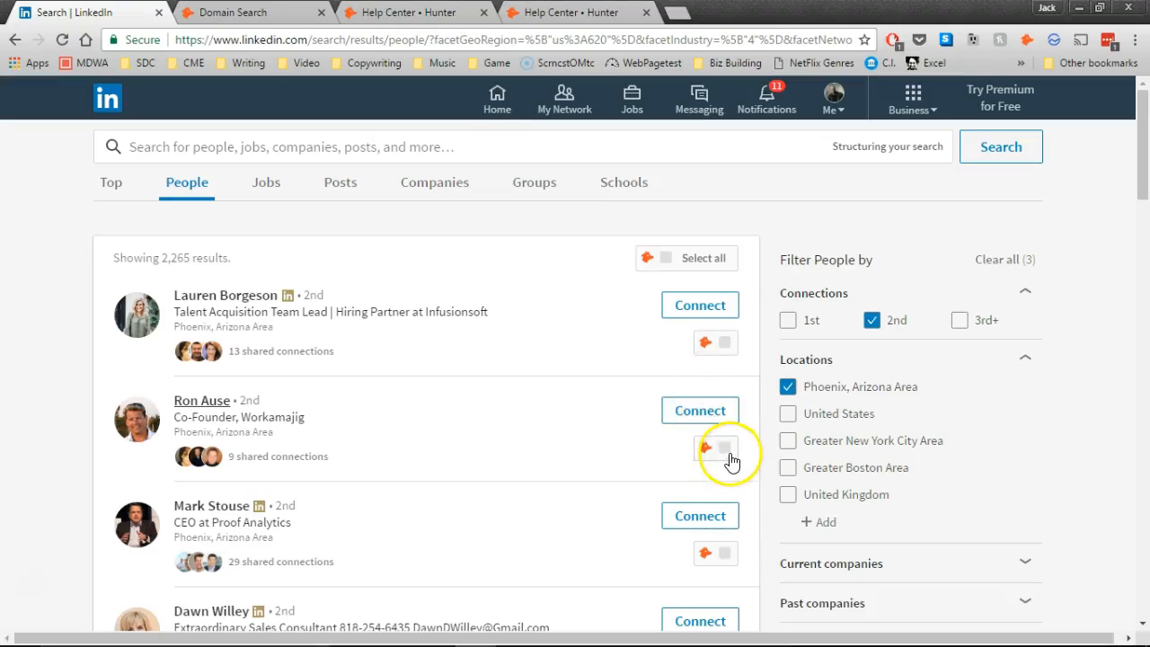
{"action": "left_click", "coordinate": [726, 449]}
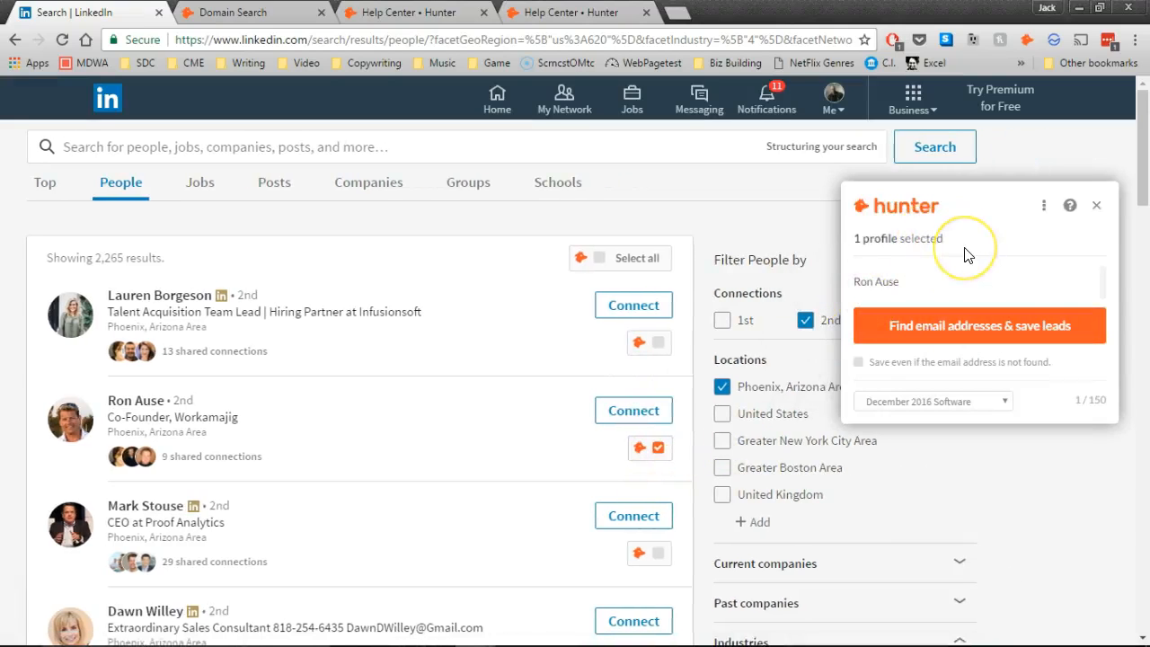
{"action": "mouse_move", "coordinate": [874, 297]}
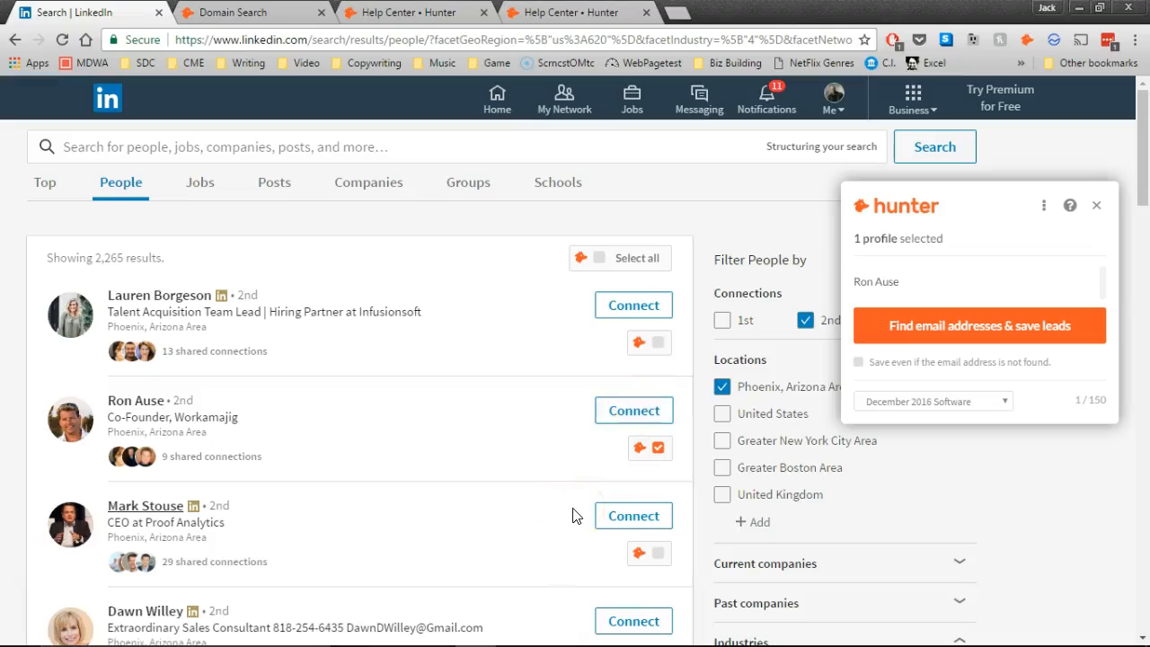
{"action": "mouse_move", "coordinate": [758, 416]}
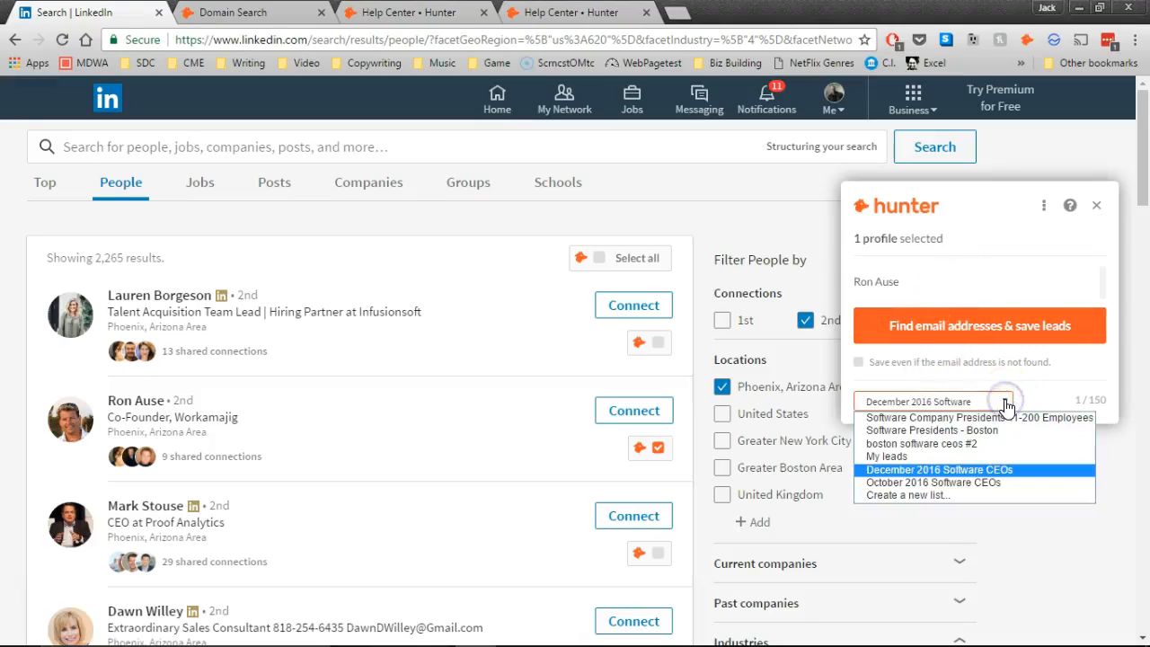
{"action": "mouse_move", "coordinate": [1004, 403]}
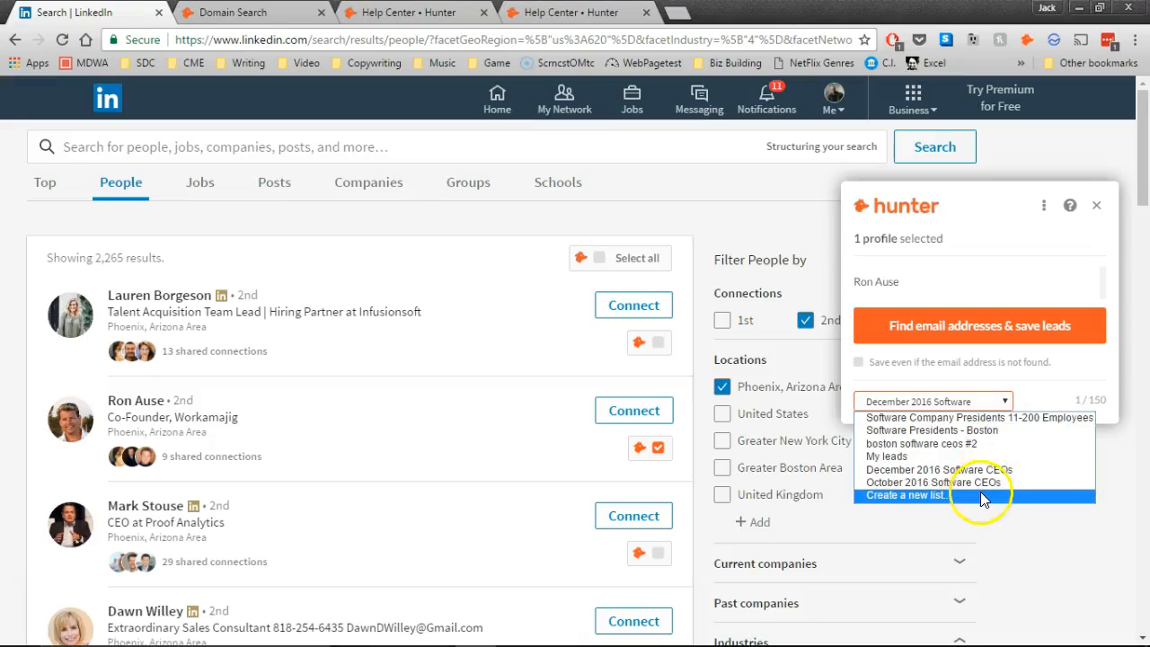
{"action": "left_click", "coordinate": [917, 496]}
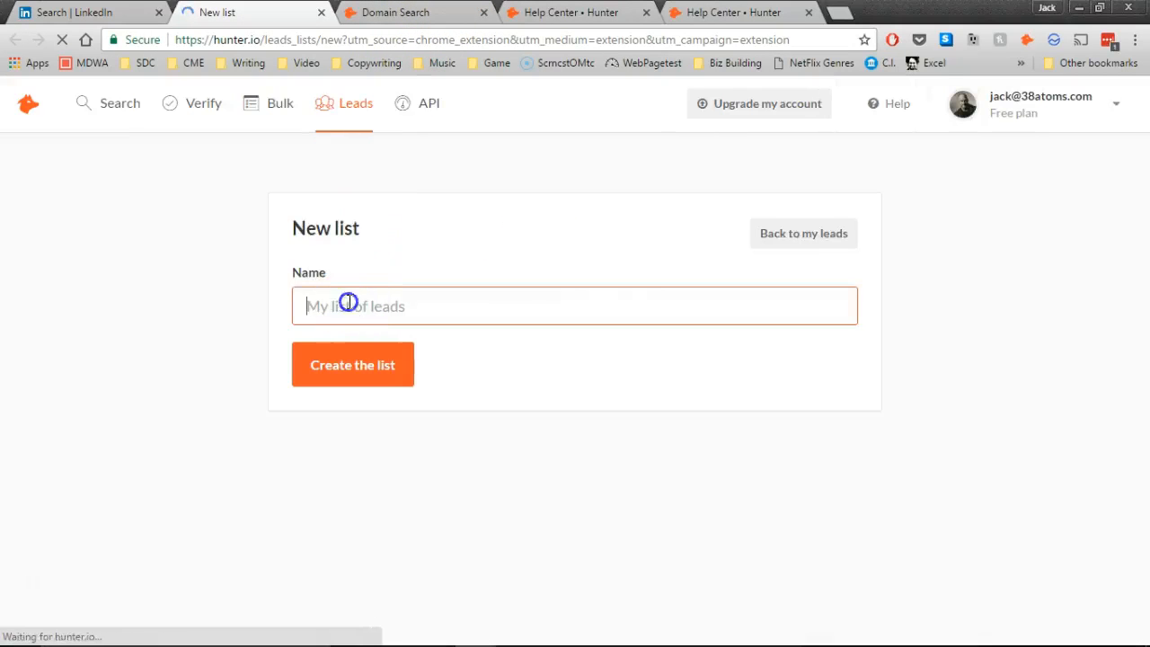
- Create the Hunter leads list named 'Software CEOs Feb 2017'
{"action": "type", "text": "Software CEOs Feb"}
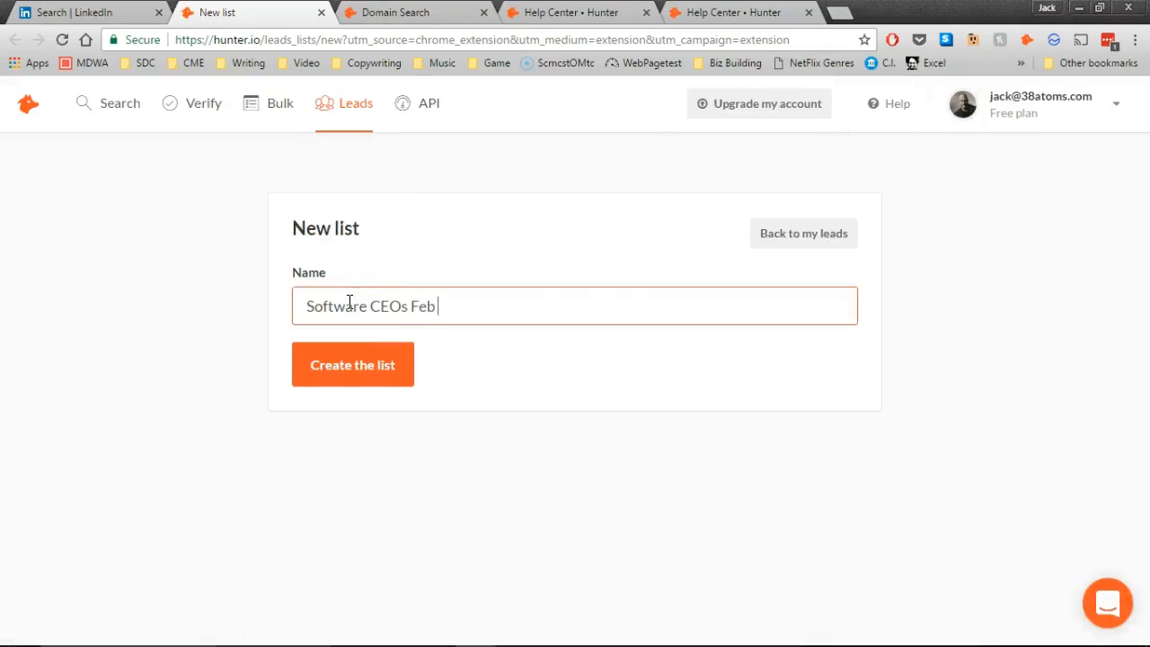
{"action": "type", "text": "2017"}
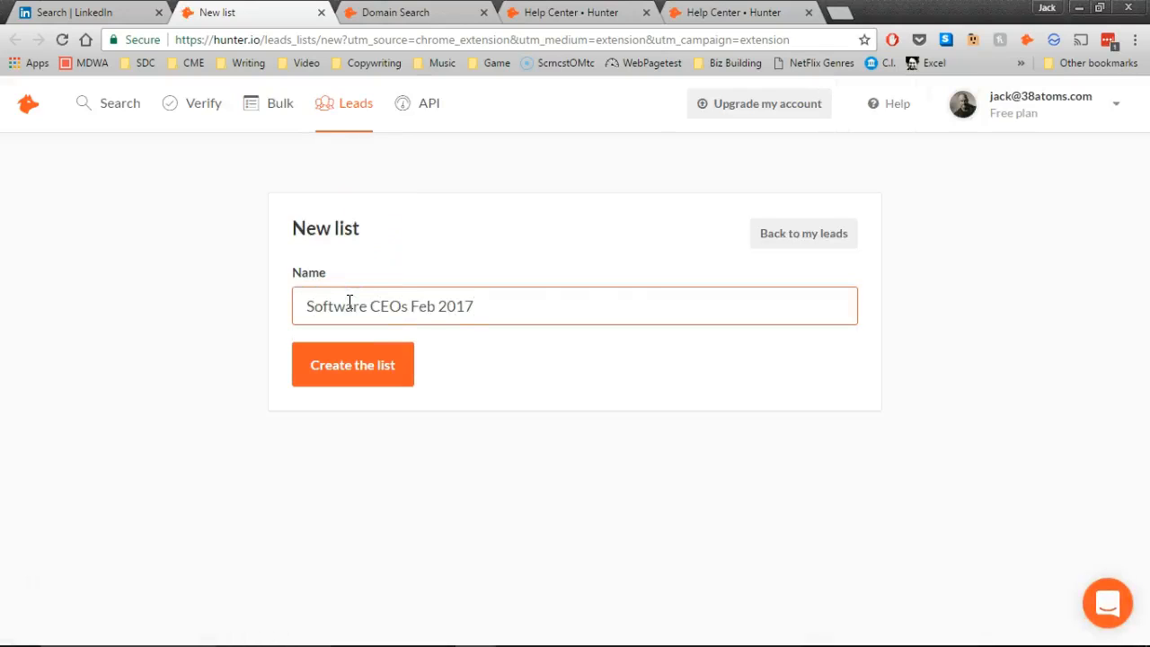
{"action": "left_click", "coordinate": [352, 363]}
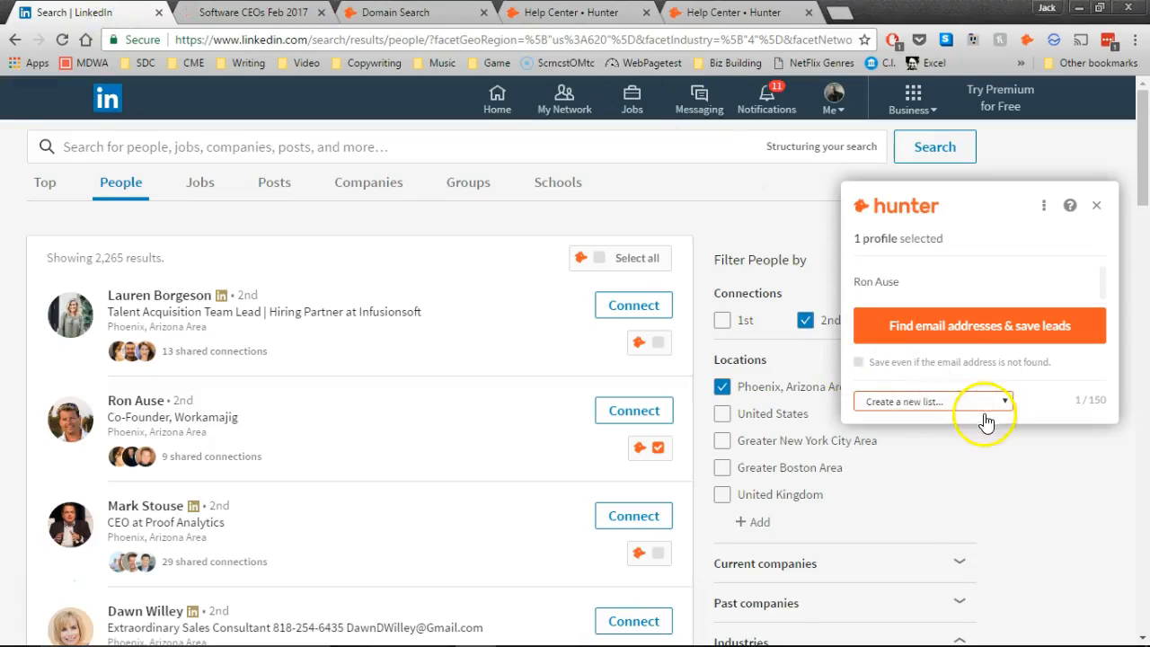
{"action": "left_click", "coordinate": [930, 400]}
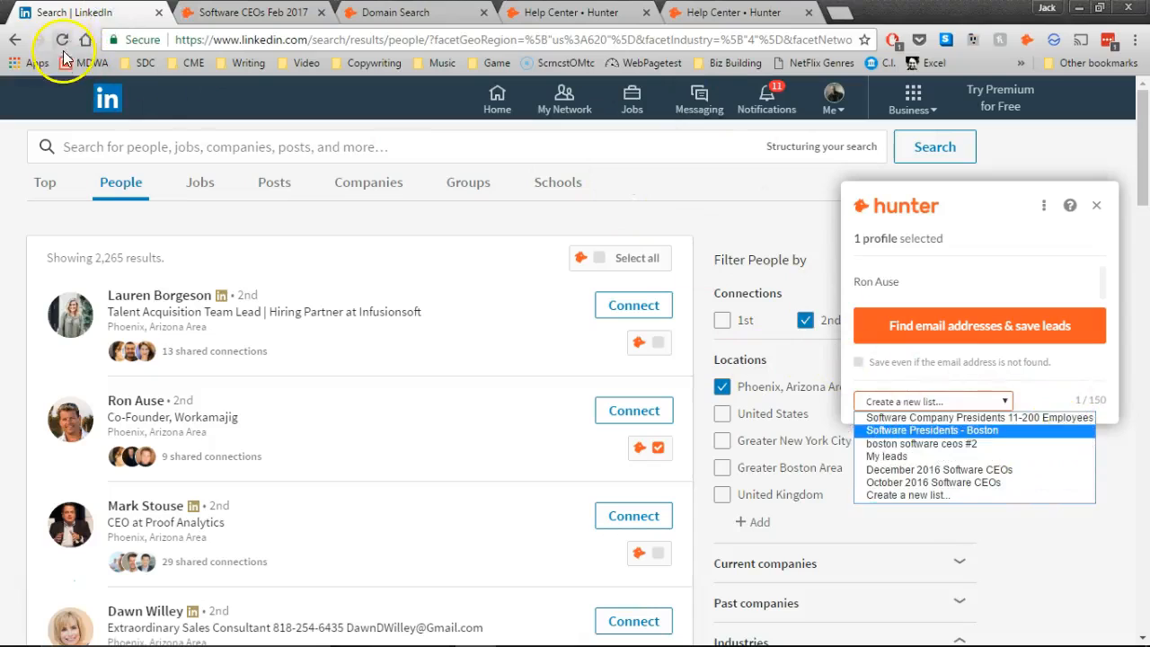
{"action": "left_click", "coordinate": [61, 40]}
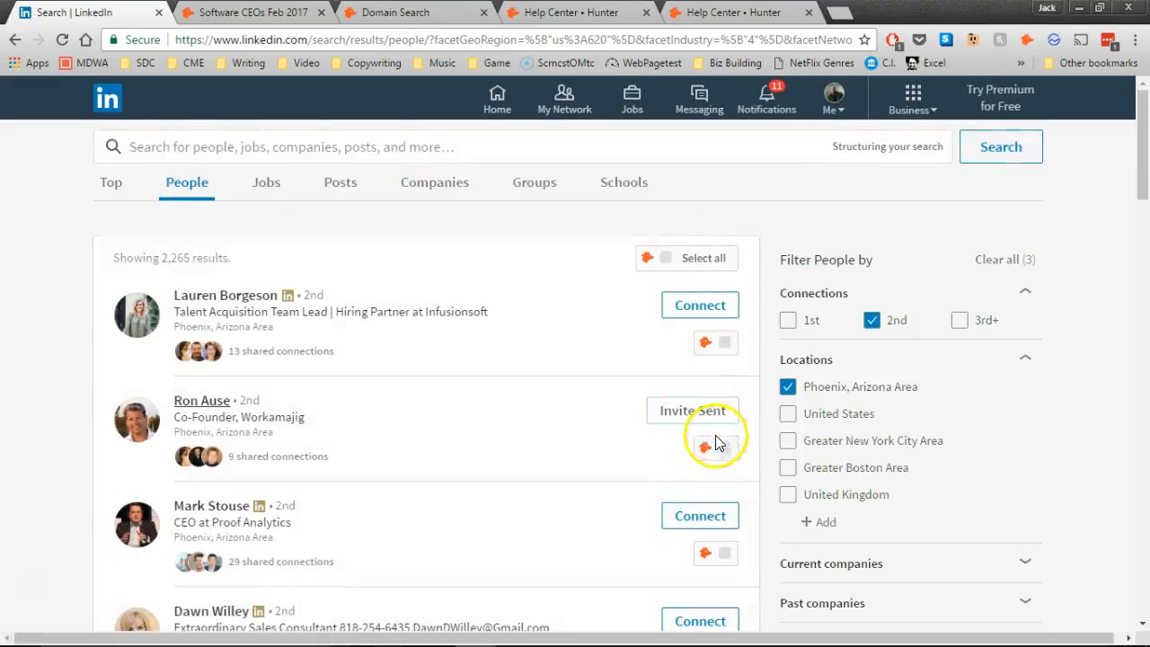
{"action": "left_click", "coordinate": [722, 448]}
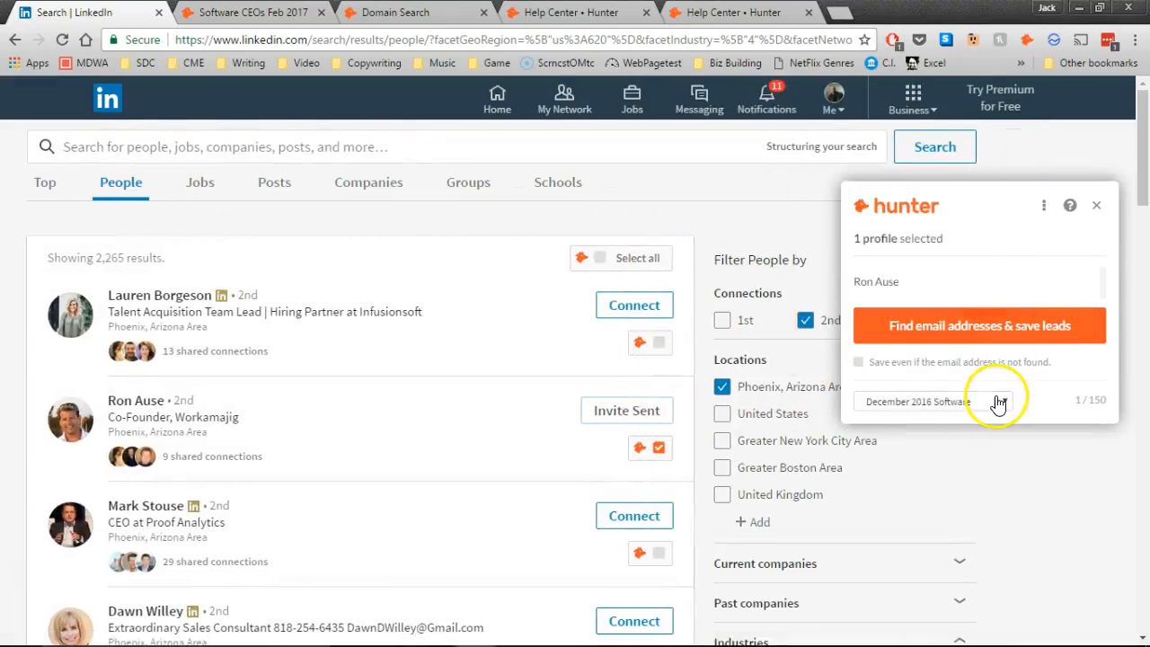
{"action": "left_click", "coordinate": [935, 401]}
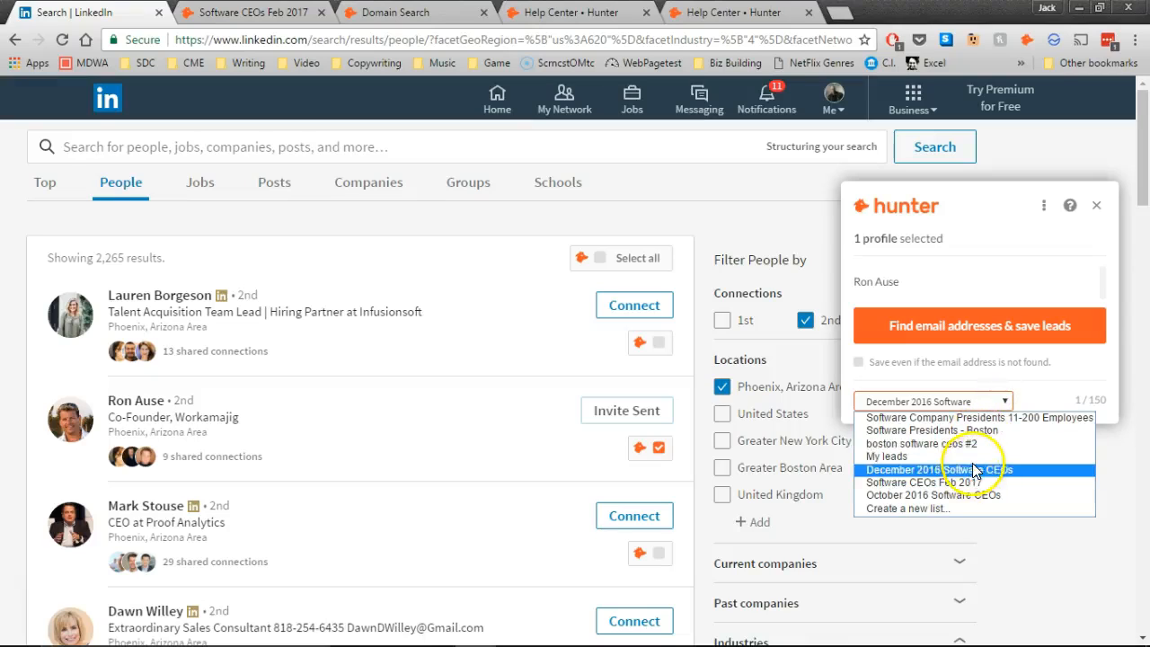
{"action": "mouse_move", "coordinate": [974, 457]}
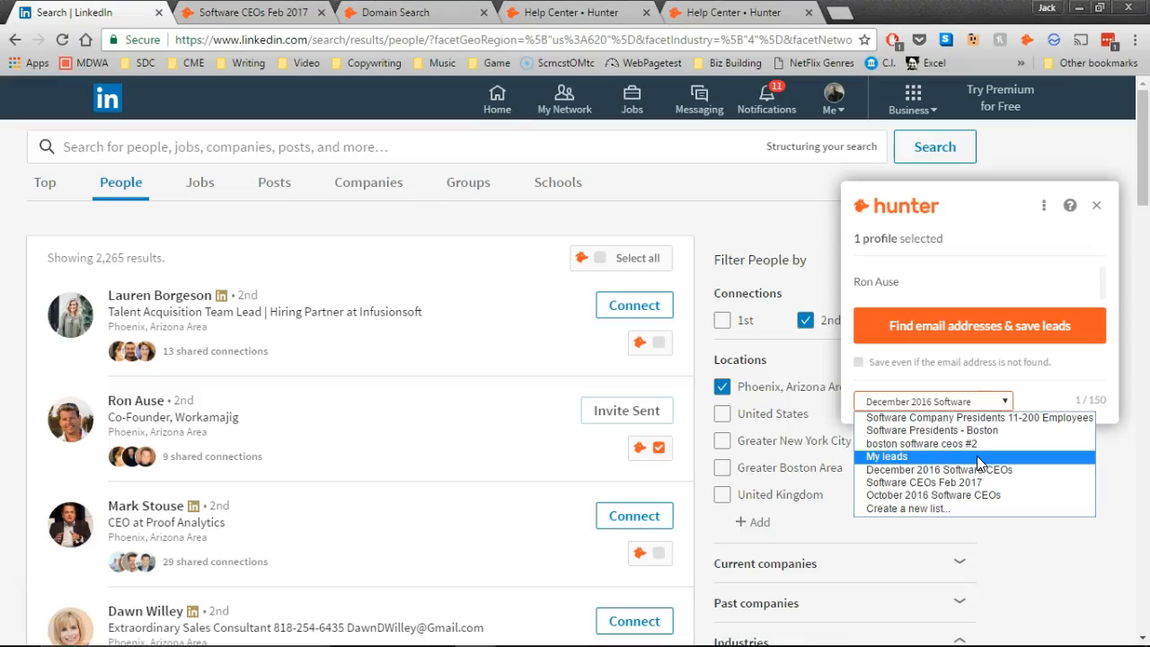
{"action": "mouse_move", "coordinate": [985, 464]}
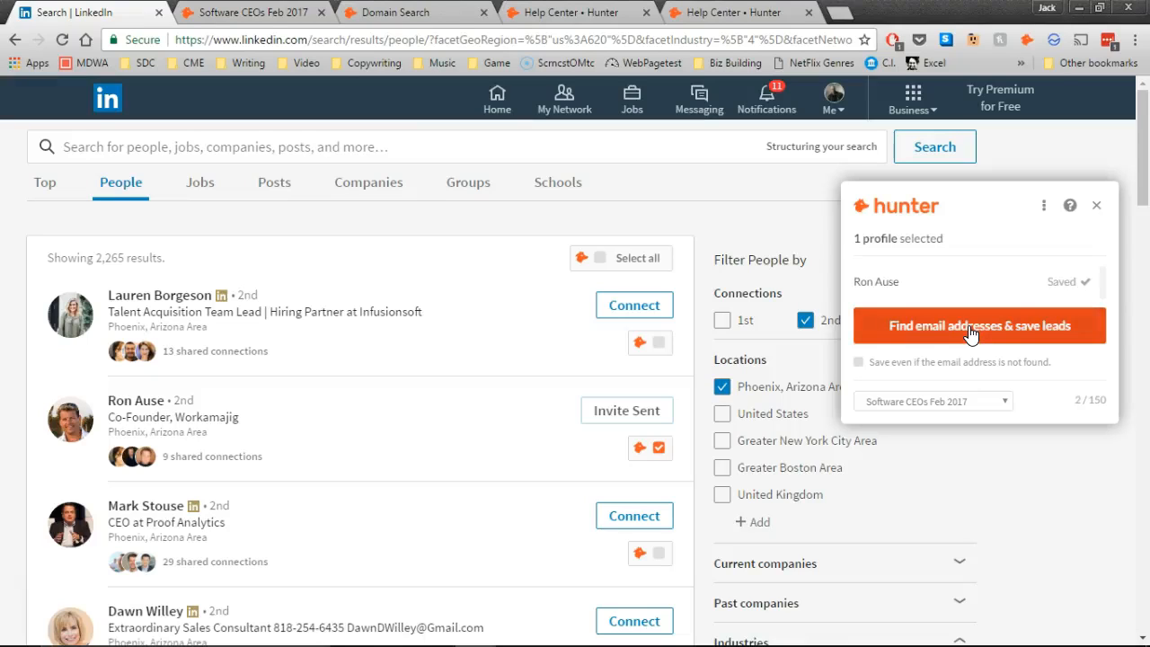
{"action": "mouse_move", "coordinate": [1021, 284]}
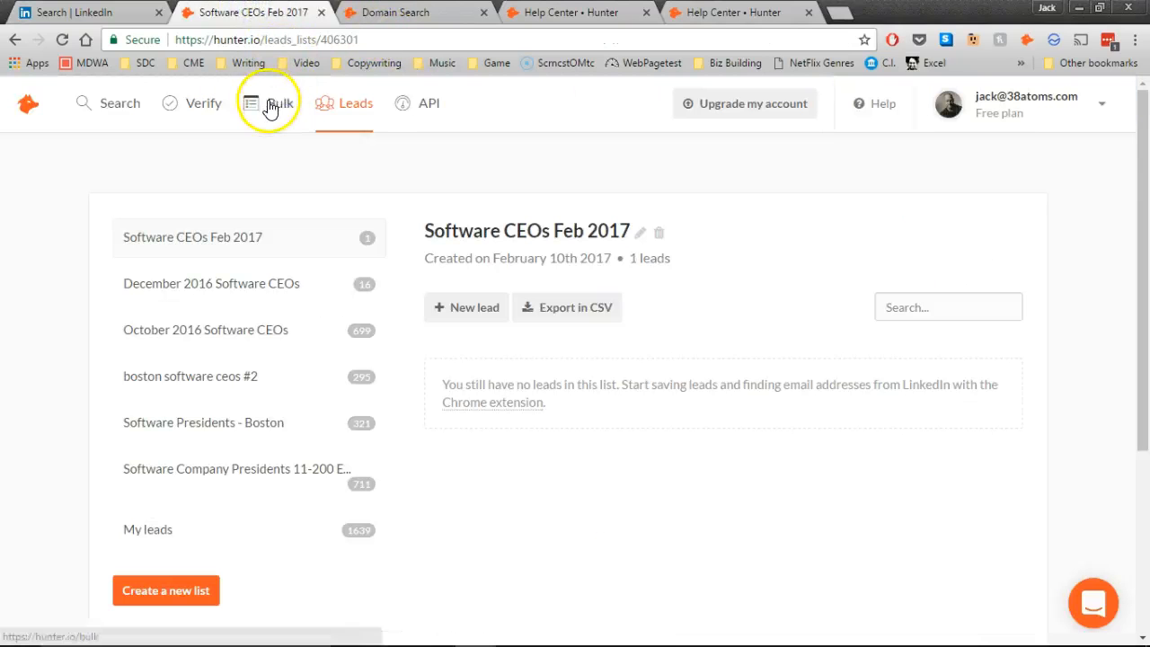
- Visit the Bulk page and return to the Software CEOs Feb 2017 leads list
{"action": "left_click", "coordinate": [268, 103]}
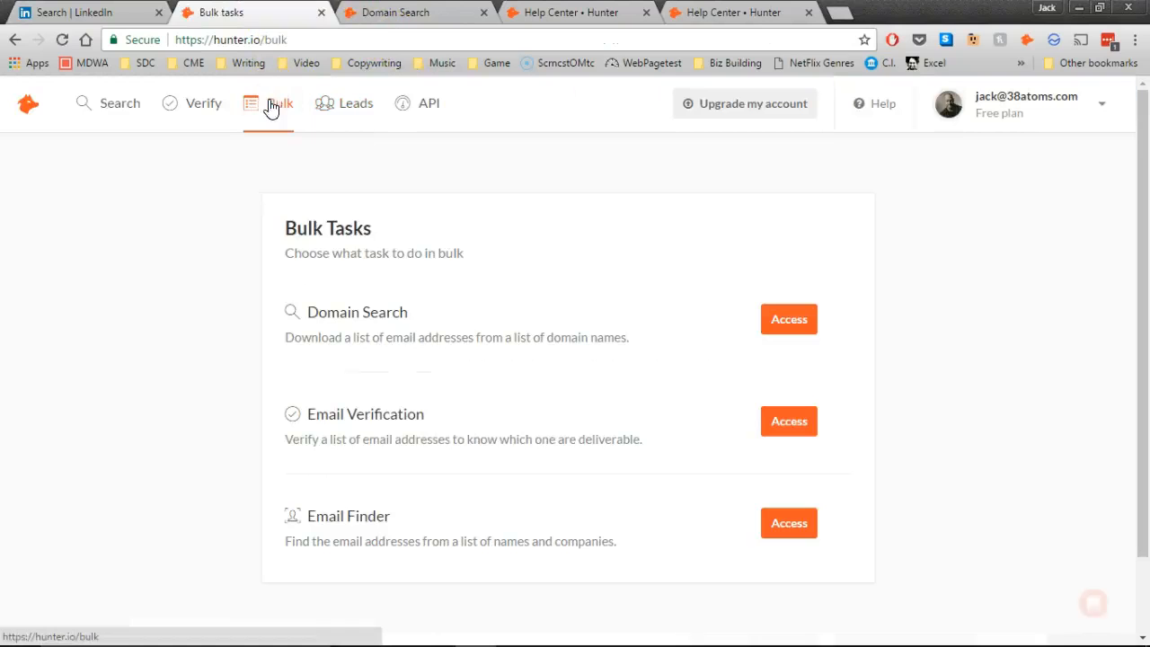
{"action": "left_click", "coordinate": [356, 103]}
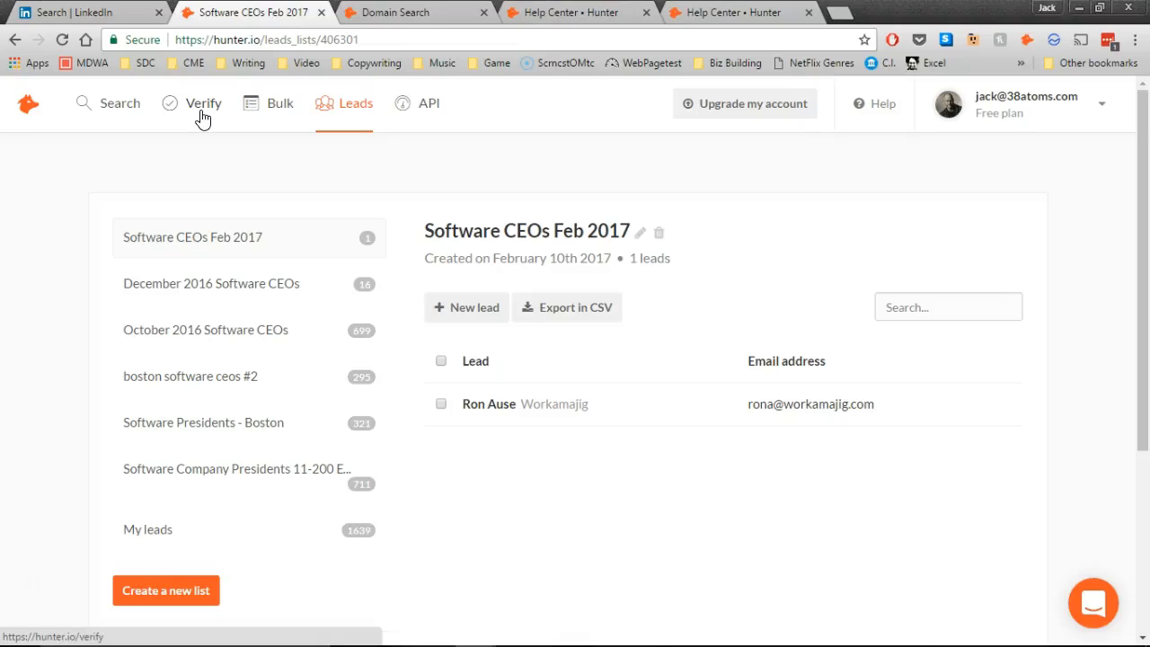
{"action": "mouse_move", "coordinate": [206, 115]}
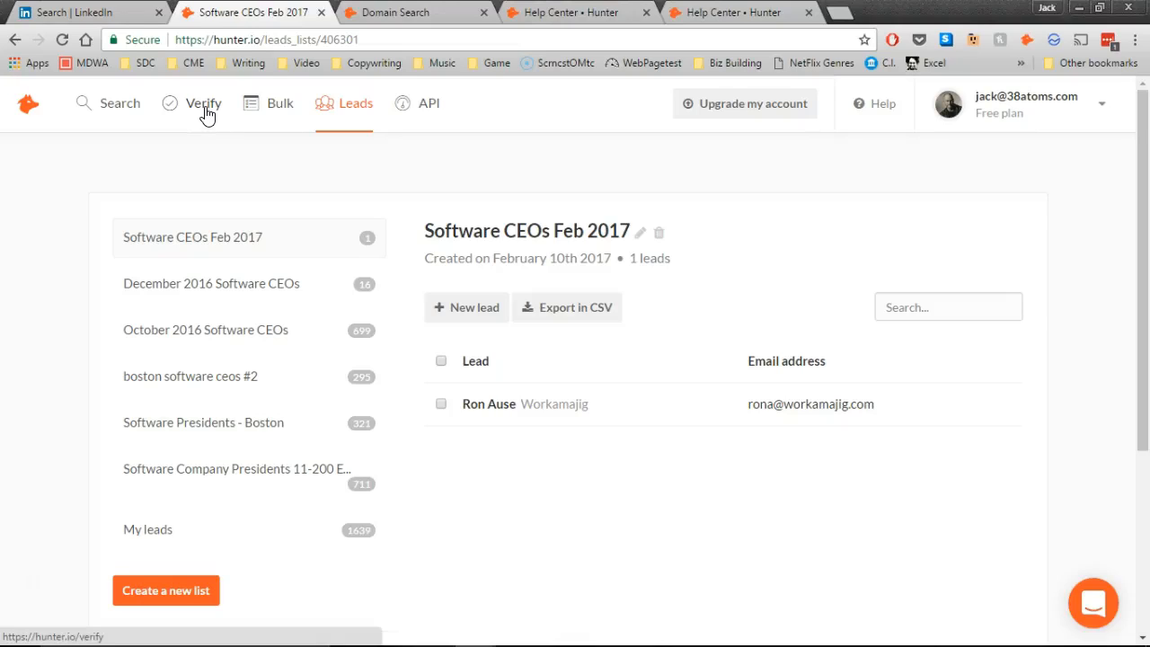